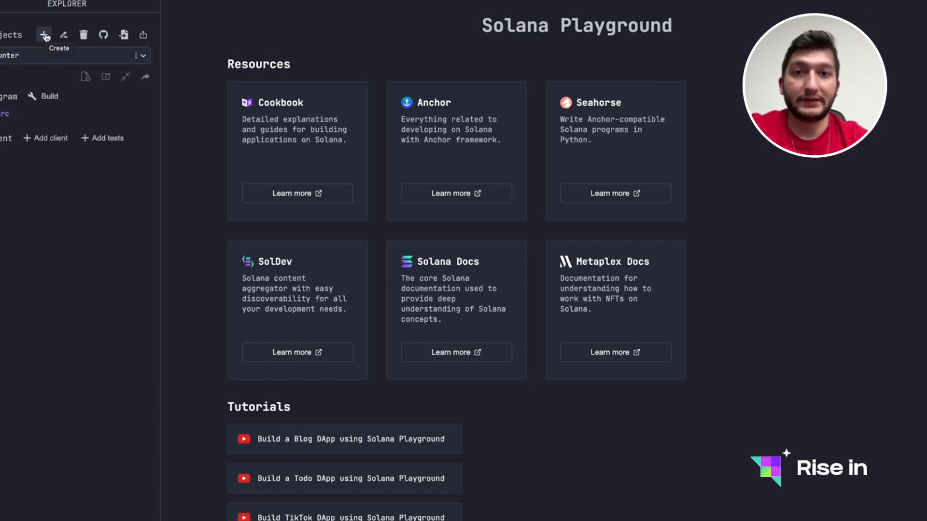
- Create a new Native (Rust) project named resturant_review with the starter lib.rs open
{"action": "left_click", "coordinate": [44, 35]}
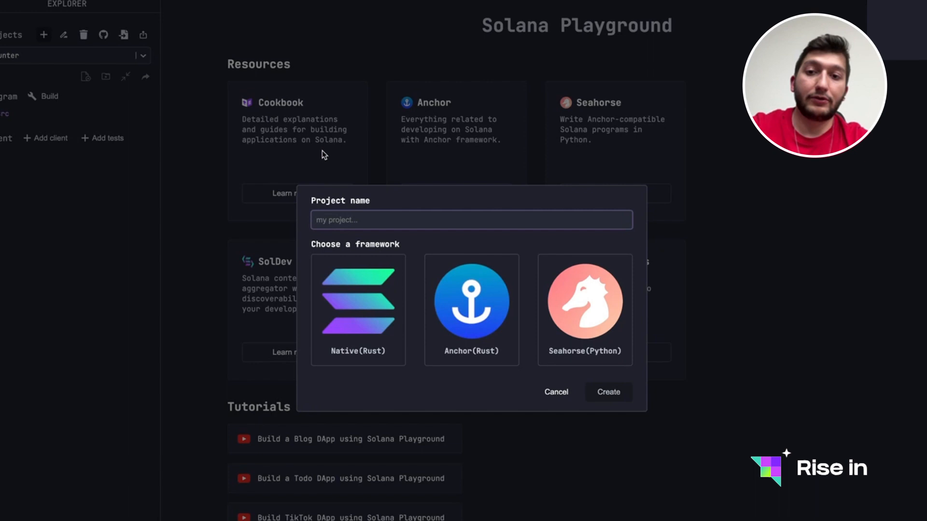
{"action": "type", "text": "resturant_review"}
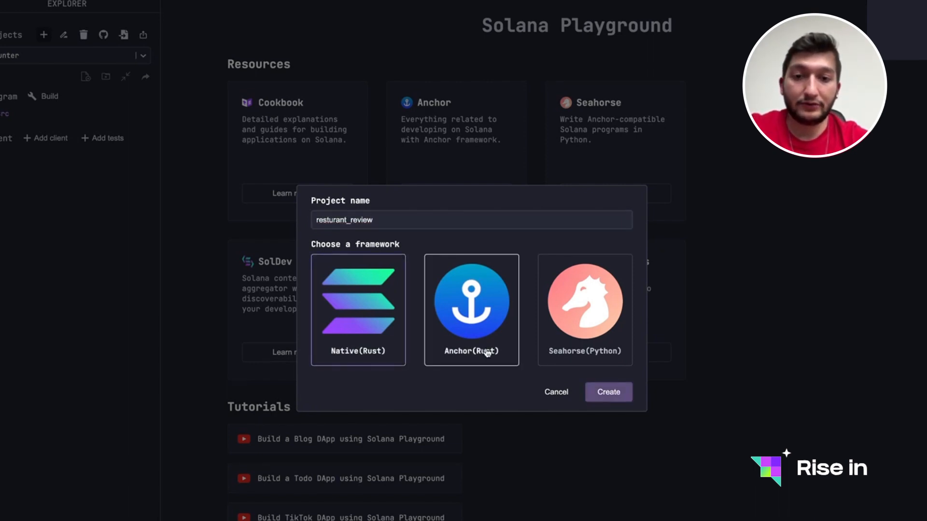
{"action": "left_click", "coordinate": [357, 309]}
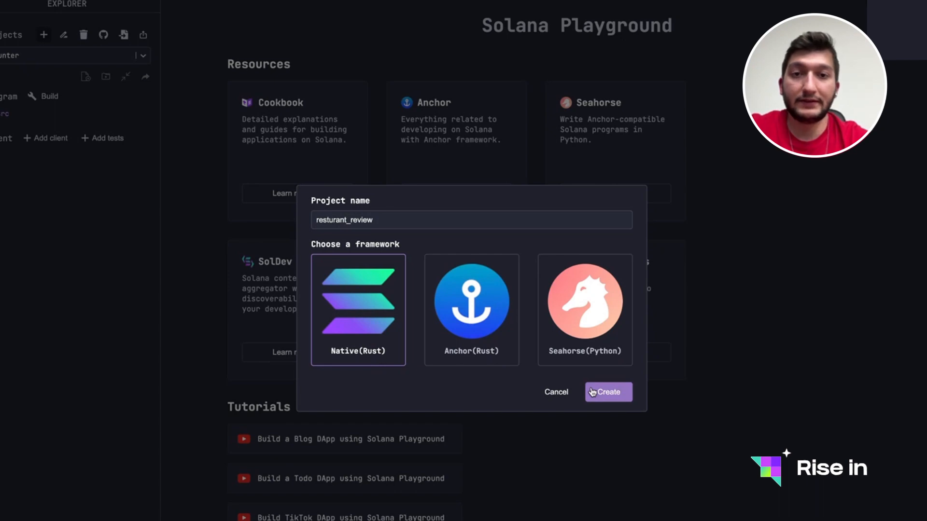
{"action": "left_click", "coordinate": [608, 392]}
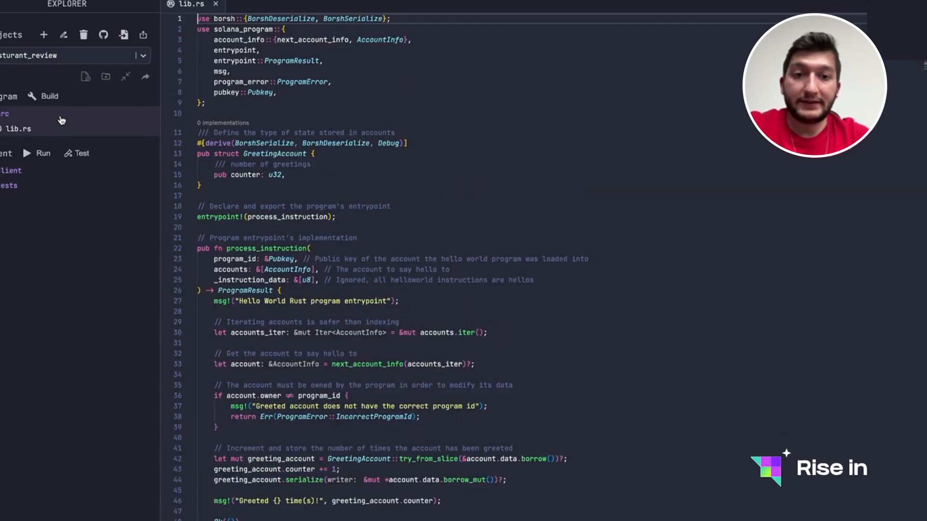
- Add a state.rs file under src and declare `pub mod state;` at the top of lib.rs
{"action": "right_click", "coordinate": [6, 113]}
{"action": "type", "text": "state"}
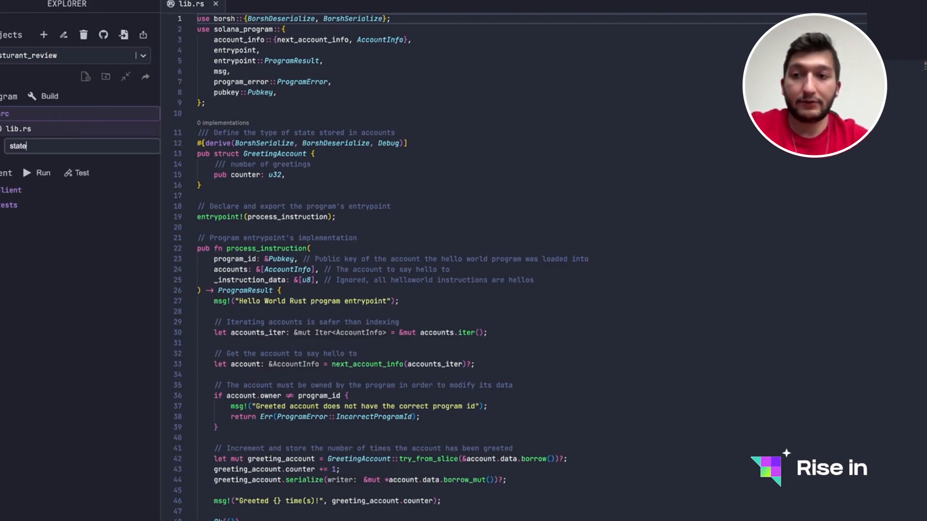
{"action": "left_click", "coordinate": [17, 145]}
{"action": "type", "text": ".rs"}
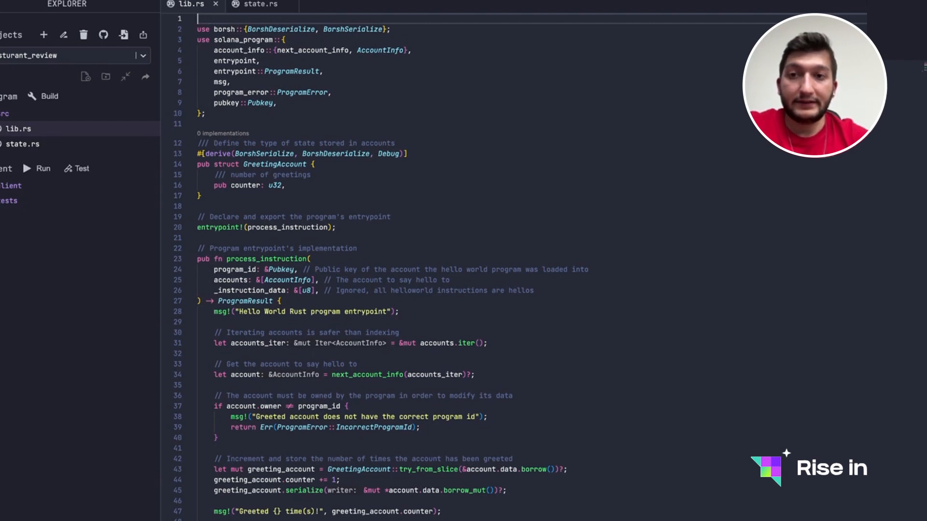
{"action": "type", "text": "pub mod"}
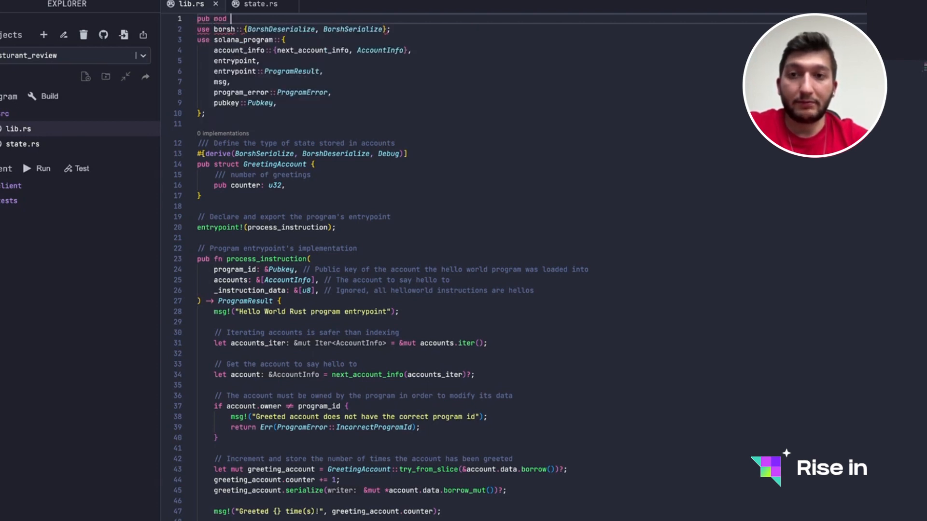
{"action": "type", "text": "state;"}
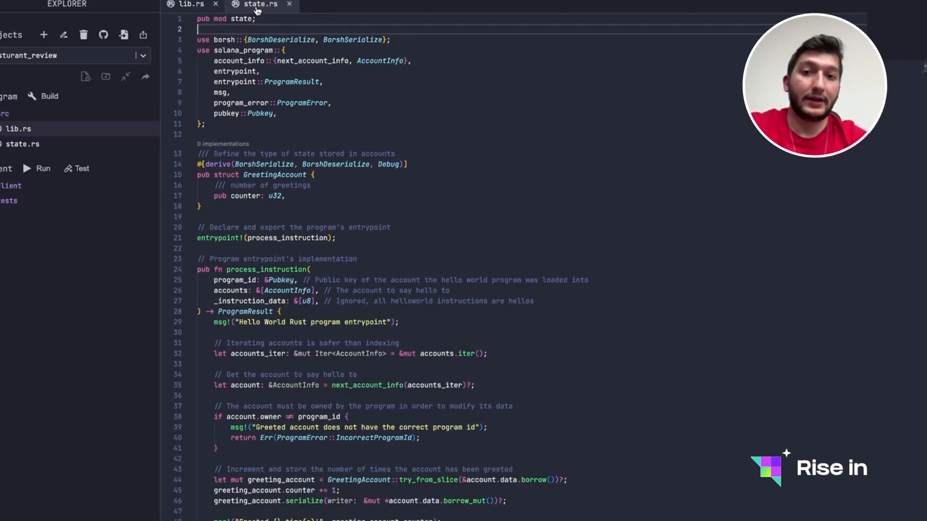
- Start pub struct AccountState in state.rs with a pub is_initialized field
{"action": "left_click", "coordinate": [259, 6]}
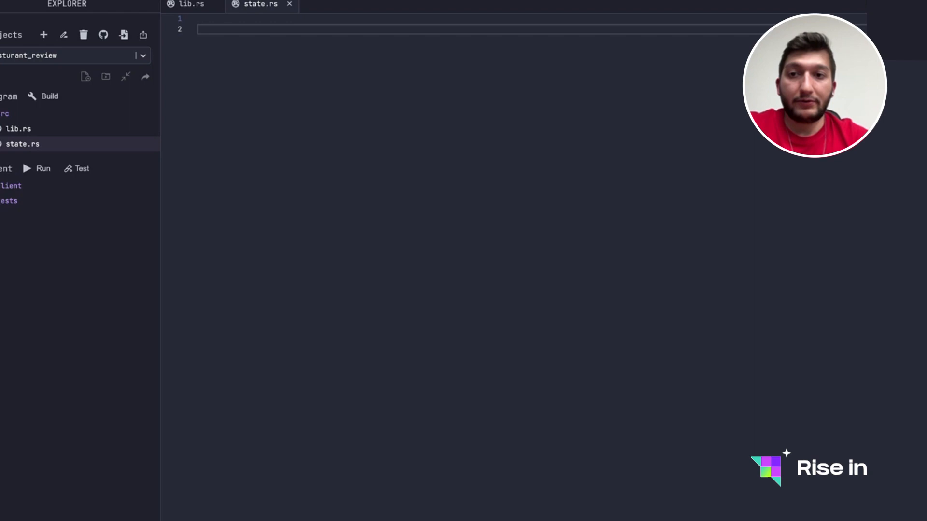
{"action": "type", "text": "p"}
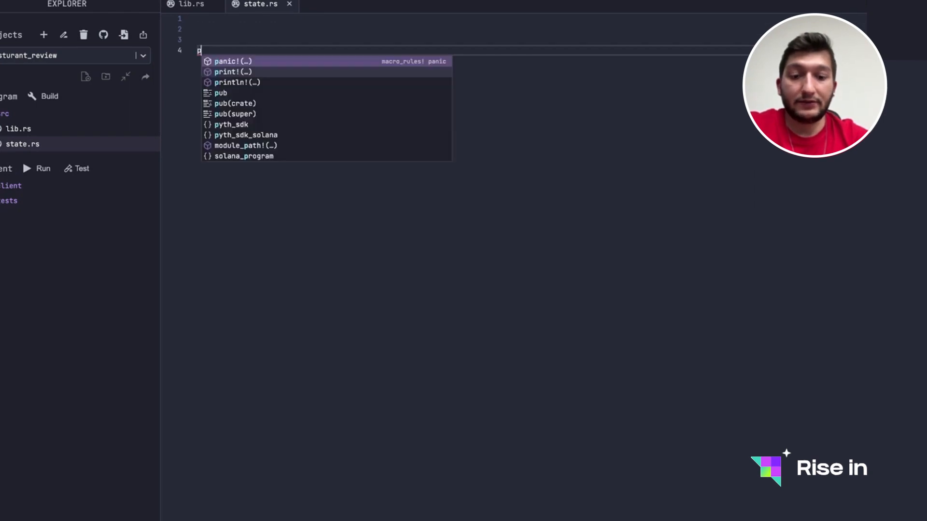
{"action": "type", "text": "ub sturct"}
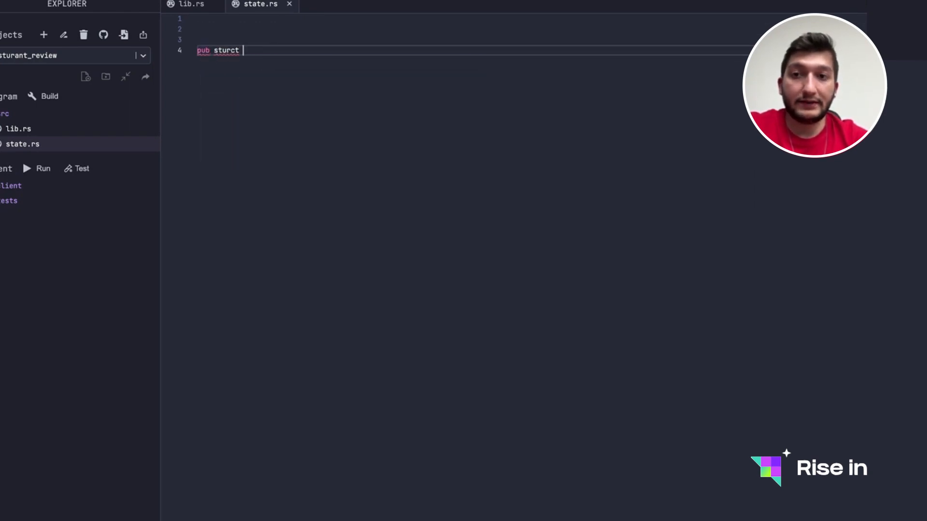
{"action": "type", "text": "AccountState {"}
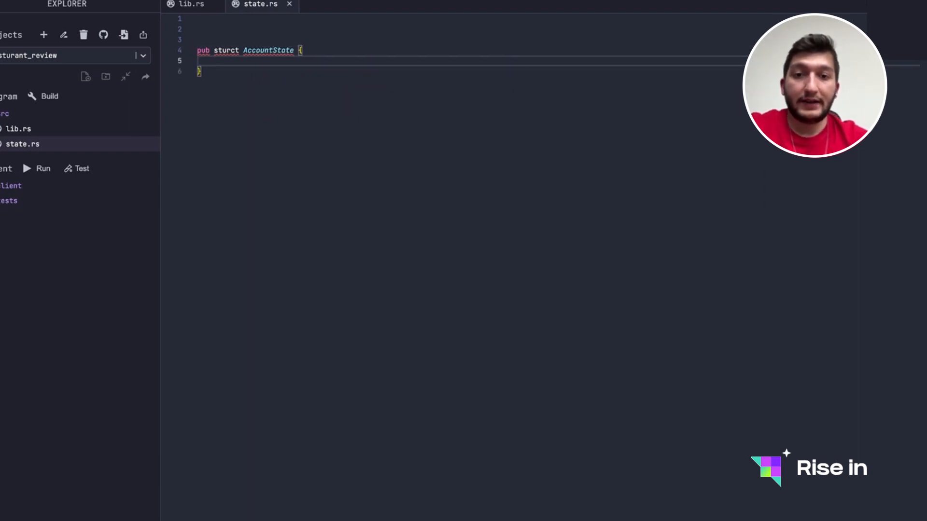
{"action": "type", "text": "struct"}
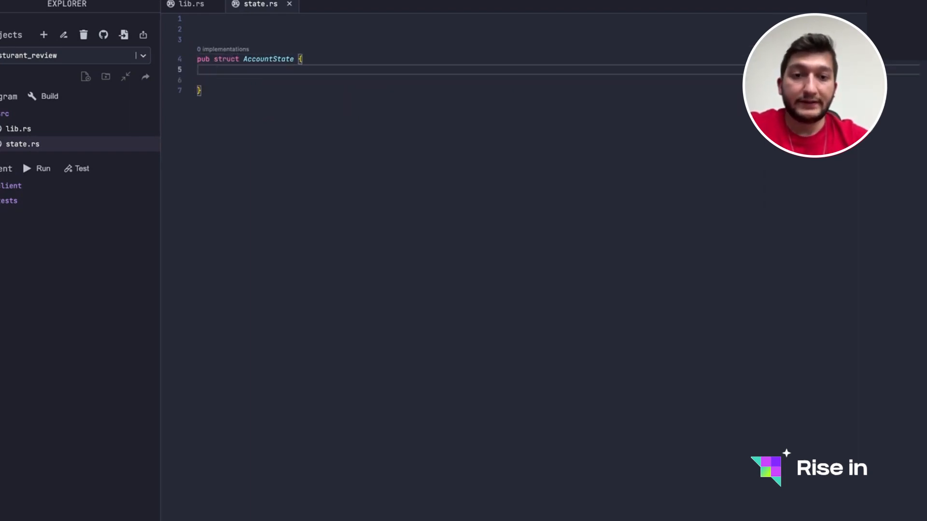
{"action": "type", "text": "pub is_"}
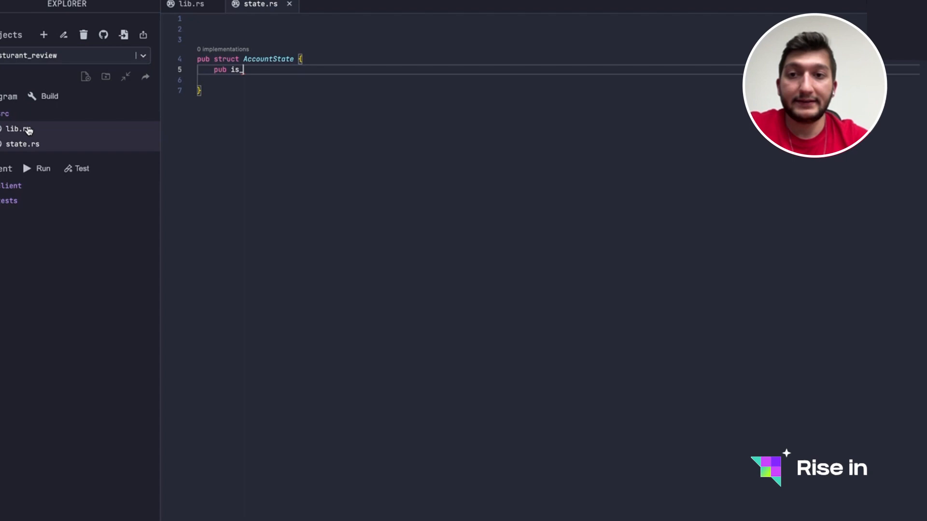
{"action": "type", "text": "initiazled: bool"}
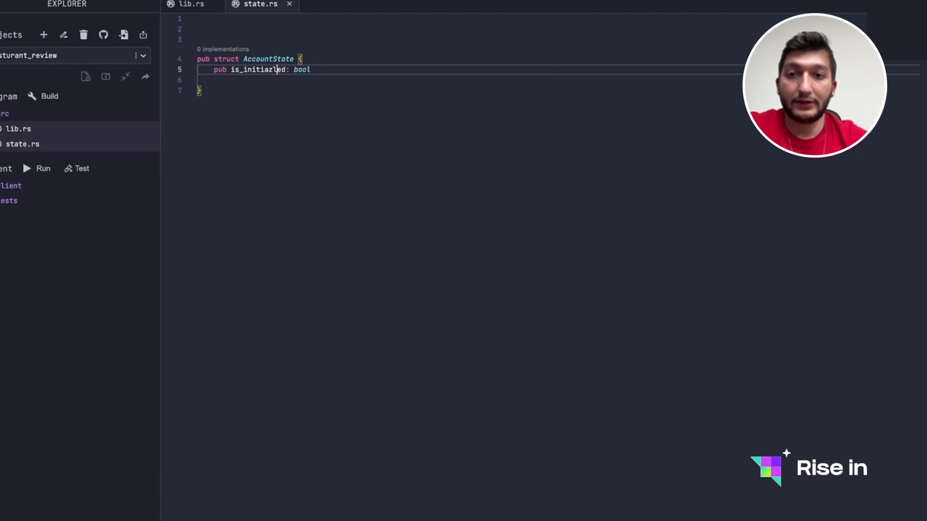
{"action": "type", "text": "is_initialized"}
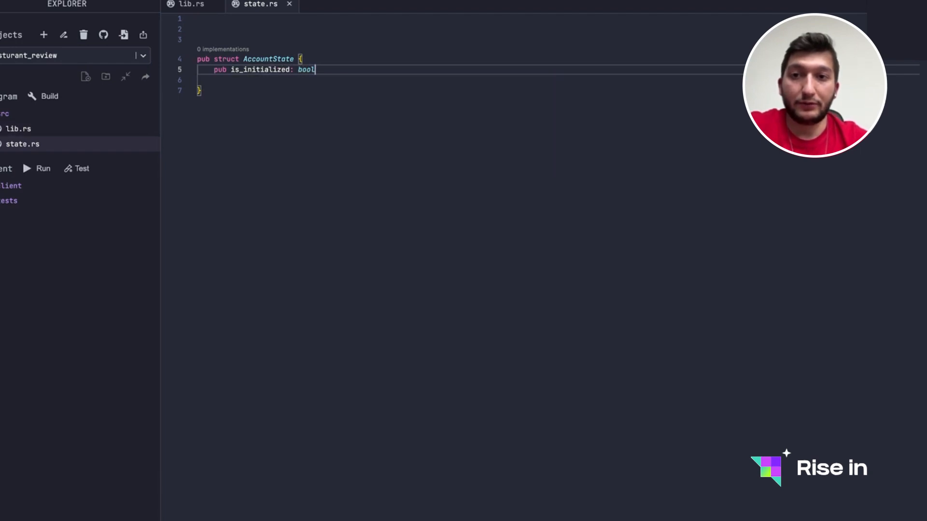
{"action": "type", "text": ","}
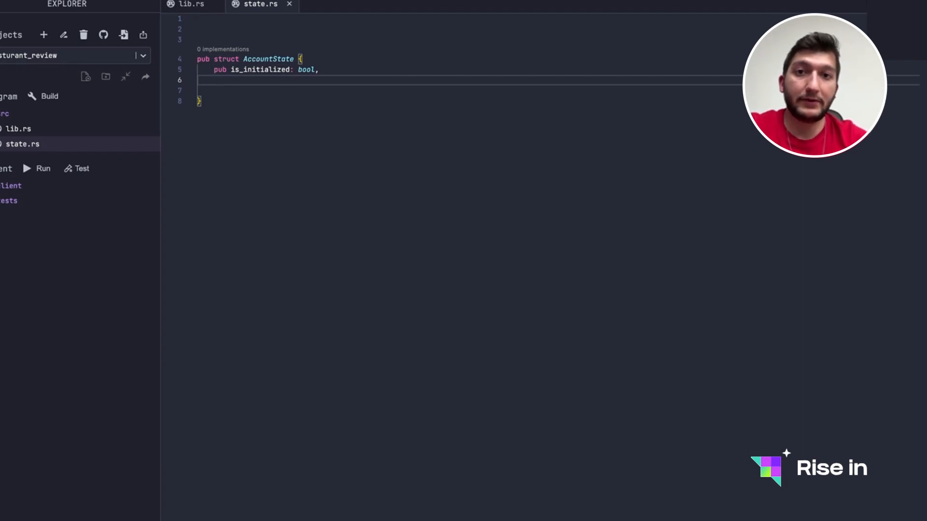
- Add the rating: u8, description: String and title: String fields to AccountState
{"action": "double_click", "coordinate": [260, 70]}
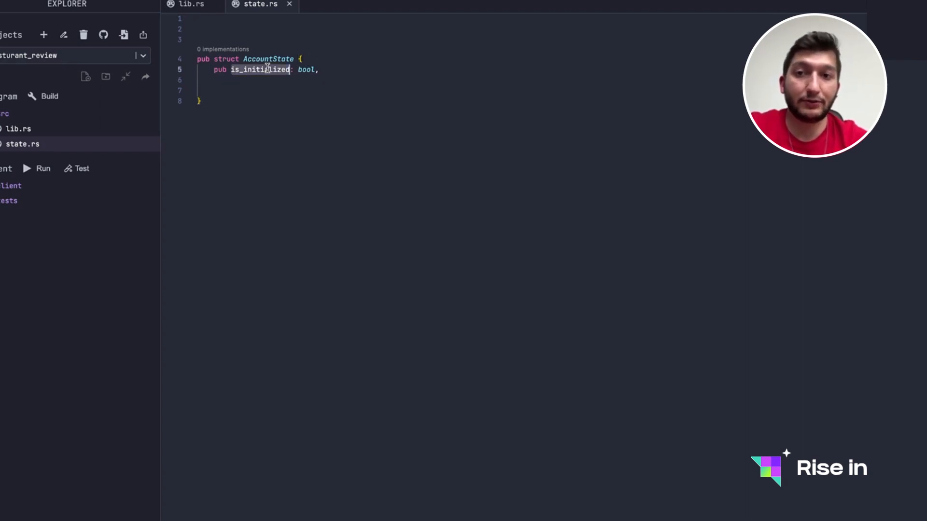
{"action": "type", "text": "pub rating"}
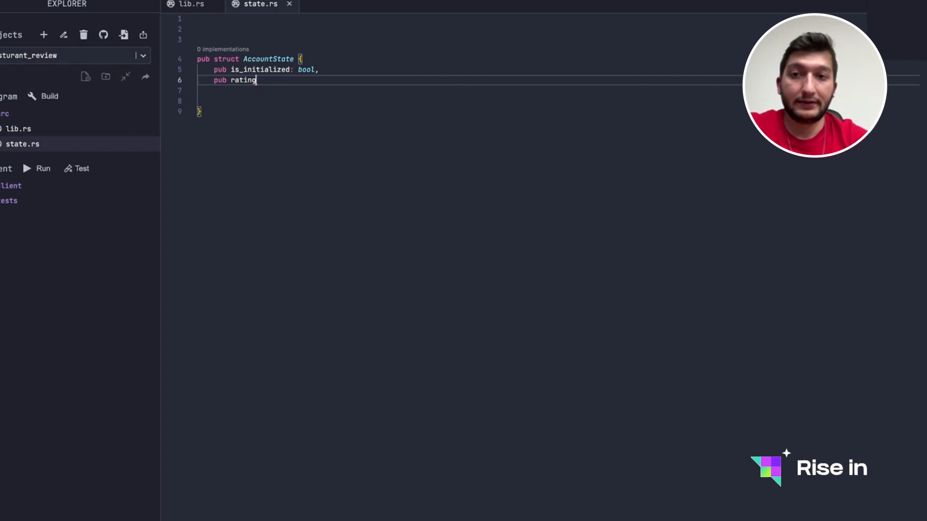
{"action": "type", "text": ": u"}
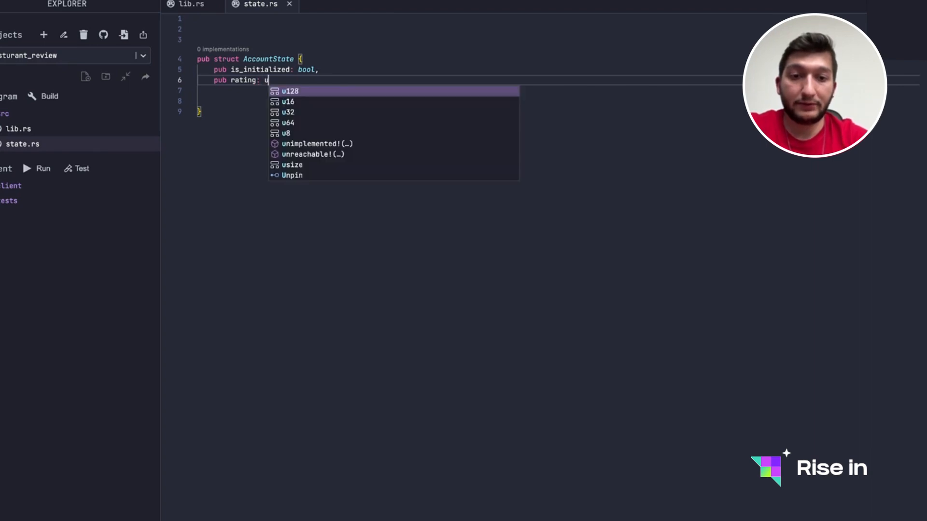
{"action": "type", "text": "u8,"}
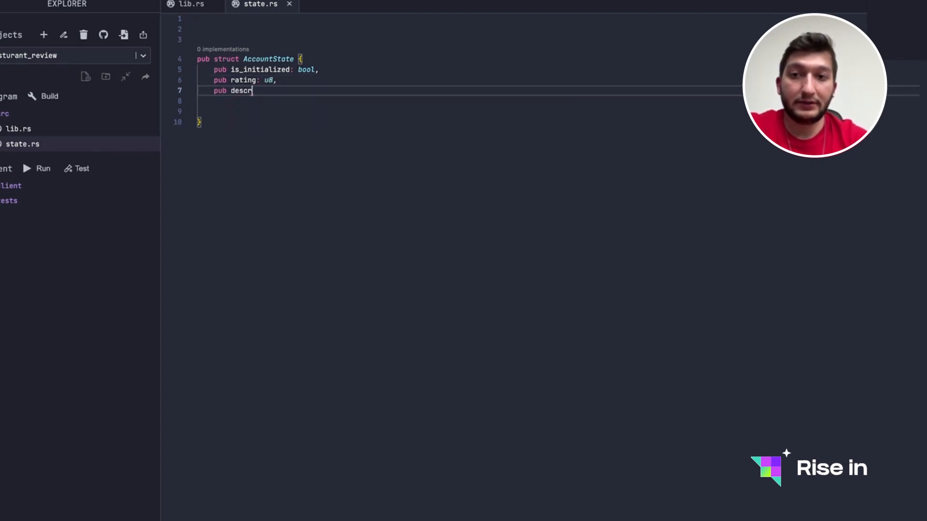
{"action": "type", "text": "iption"}
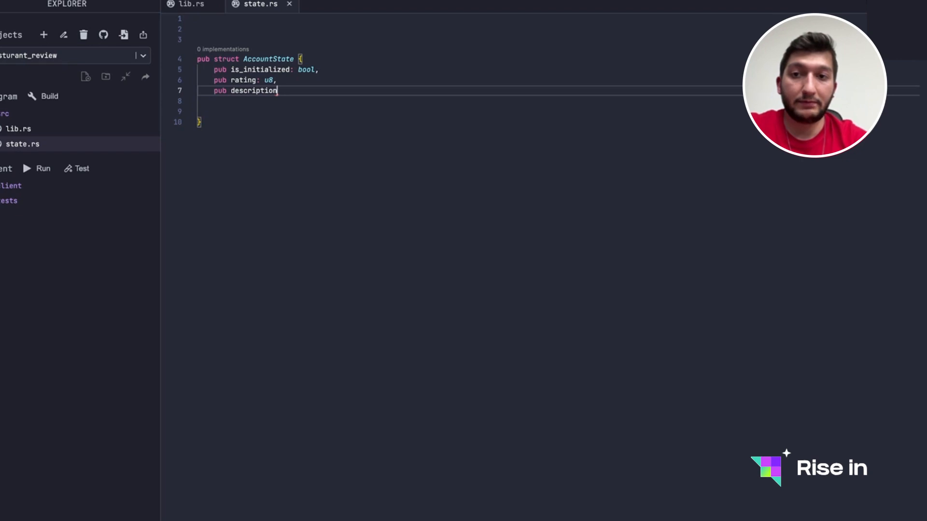
{"action": "type", "text": ": String,"}
{"action": "left_click", "coordinate": [466, 101]}
{"action": "type", "text": "pub title:"}
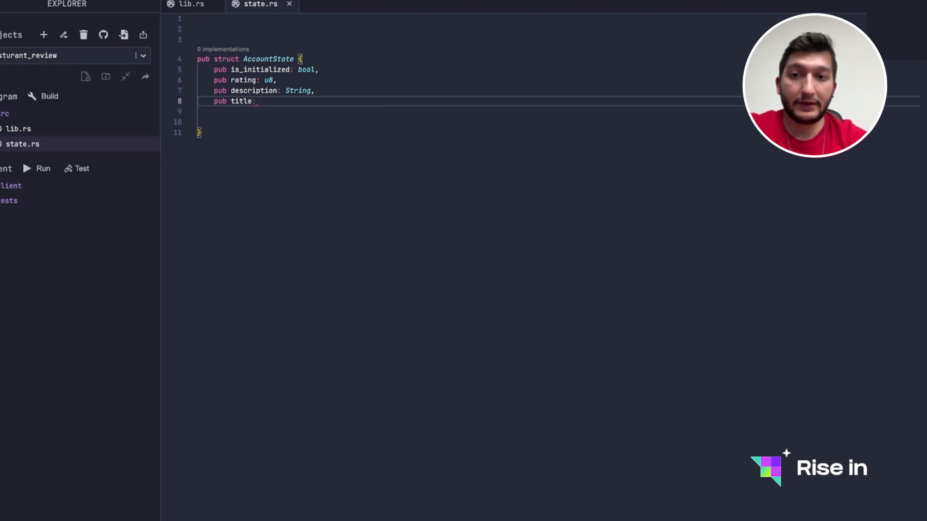
{"action": "type", "text": "String,"}
{"action": "left_click", "coordinate": [466, 28]}
{"action": "type", "text": "#["}
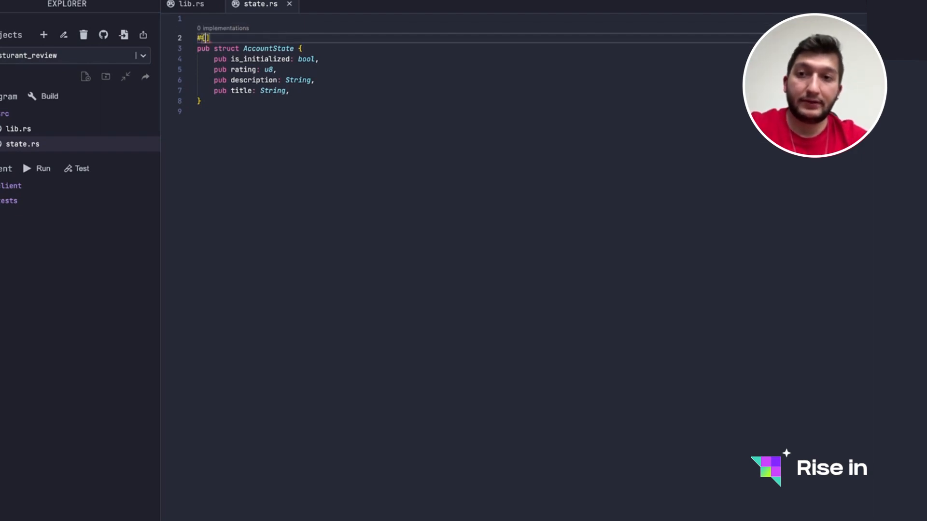
- Derive BorshSerialize and BorshDeserialize on the AccountState struct
{"action": "type", "text": "derive("}
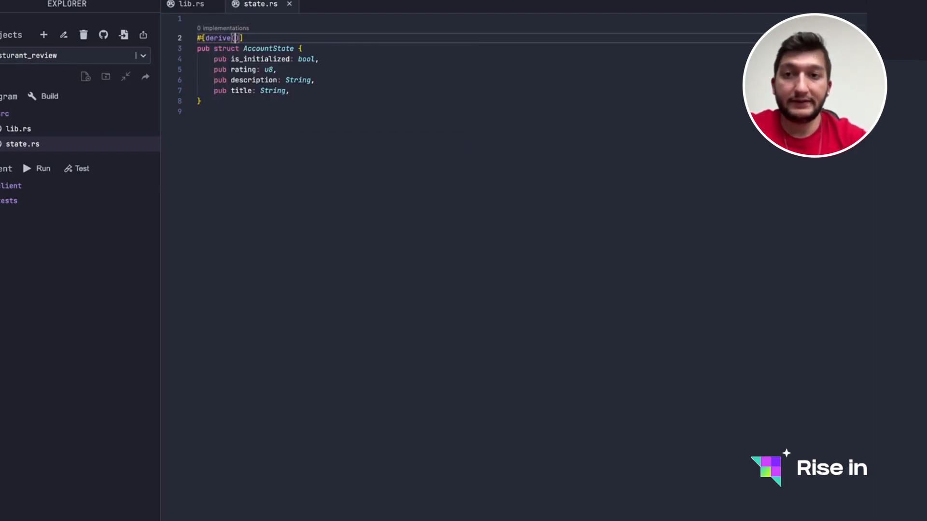
{"action": "type", "text": "BorschSerl"}
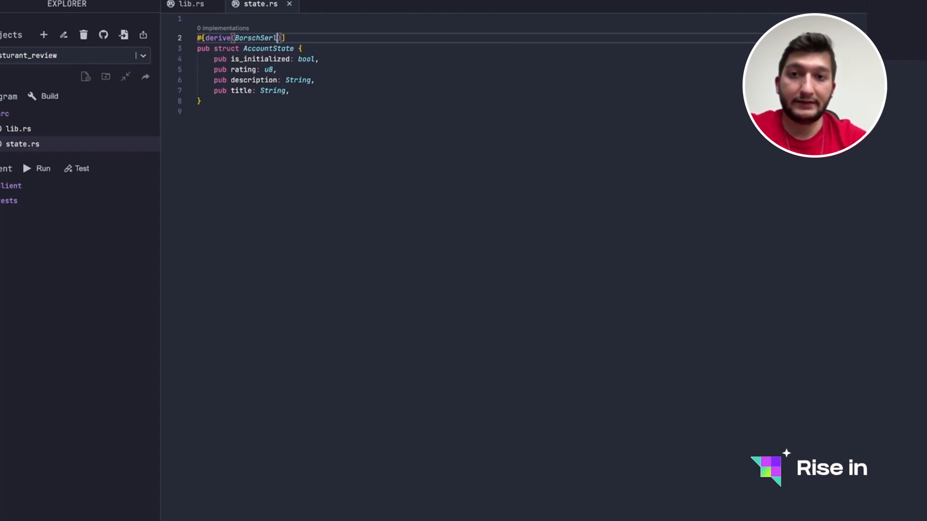
{"action": "type", "text": ", borschDeserialize"}
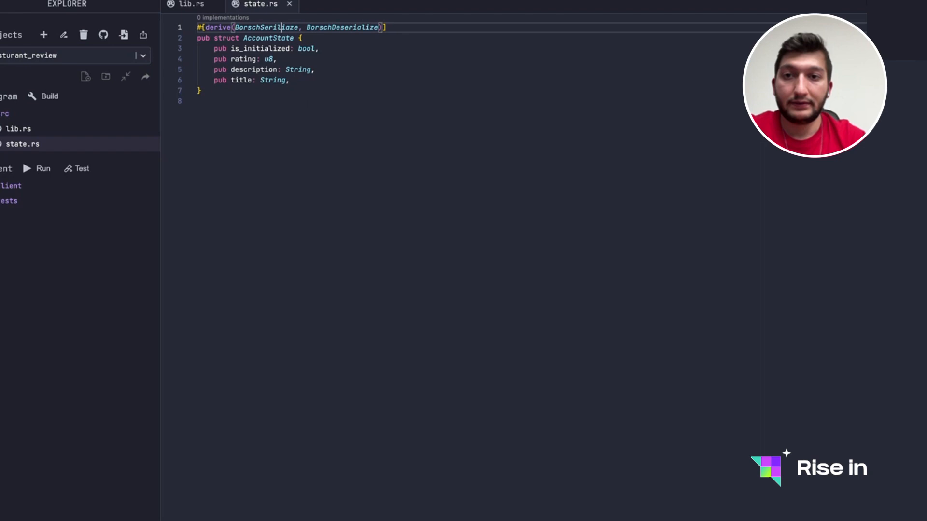
- Import borsh::{BorshDeserialize, BorshSerialize} and add impl Sealed for AccountState {}
{"action": "type", "text": "use"}
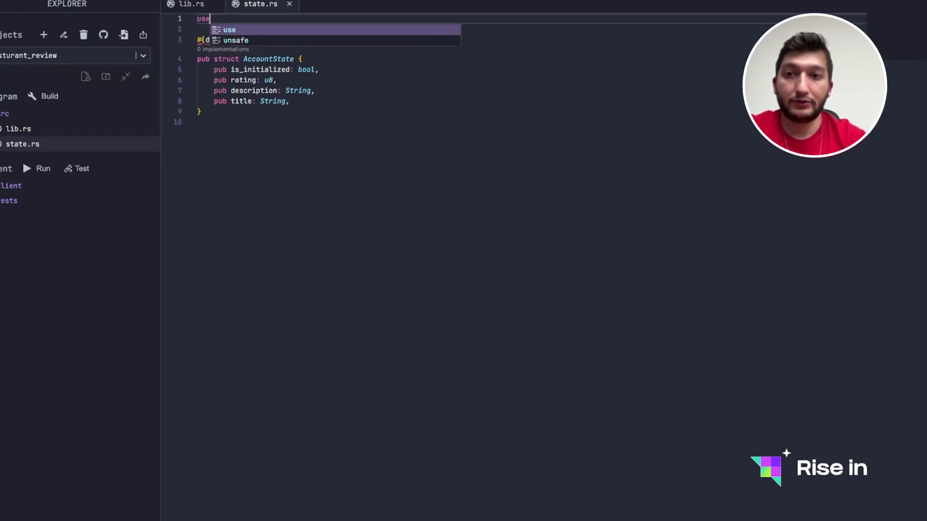
{"action": "type", "text": "borsh"}
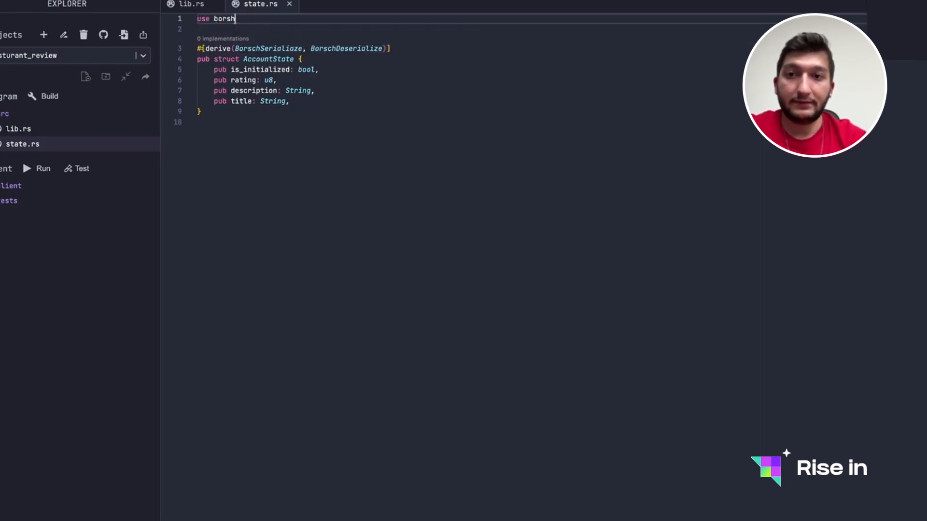
{"action": "type", "text": "::{BorshDeserialize,BorshSerialize};"}
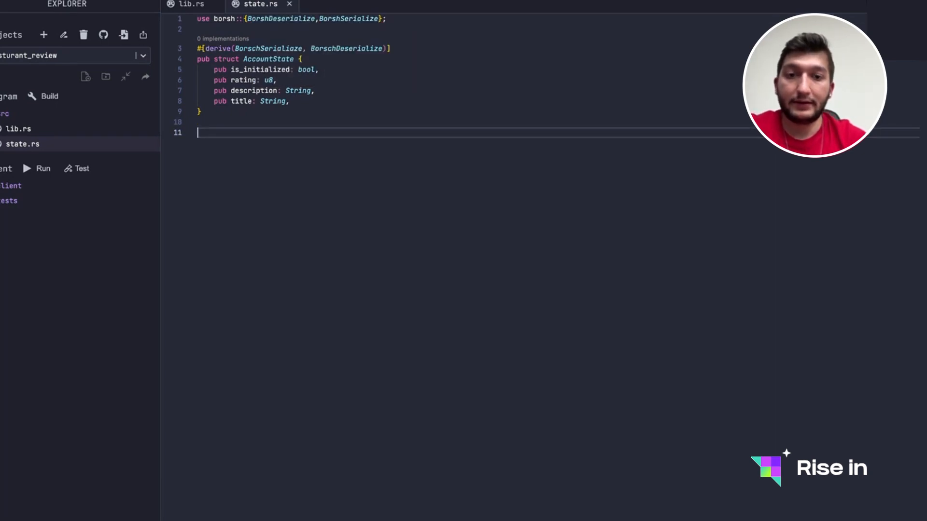
{"action": "type", "text": "impl Sealed for"}
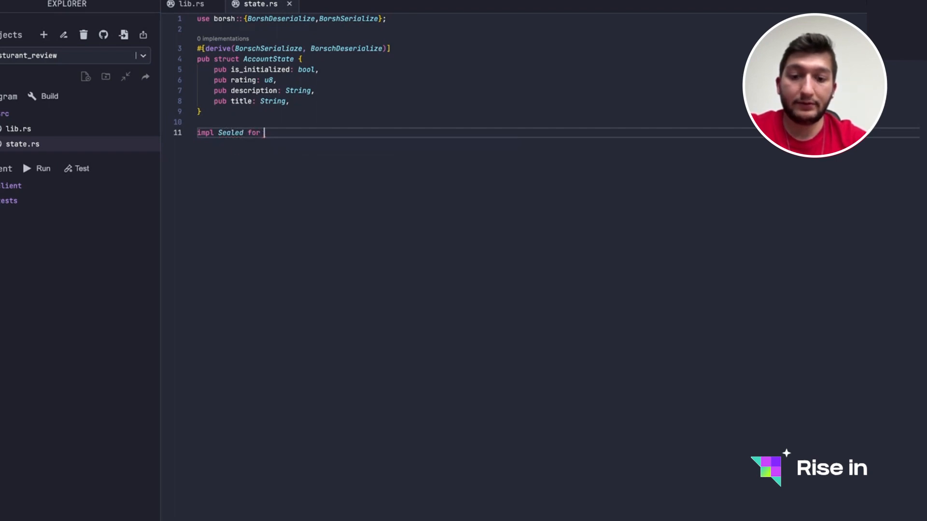
{"action": "type", "text": "AccountState {}"}
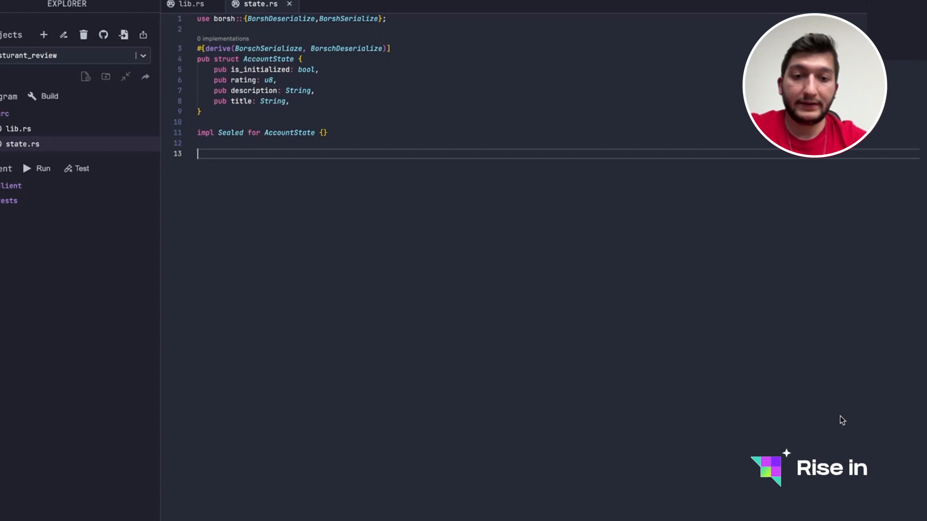
- Implement IsInitialized for AccountState with fn is_initialized(&self) -> bool returning self.is_initialized
{"action": "type", "text": "impl {"}
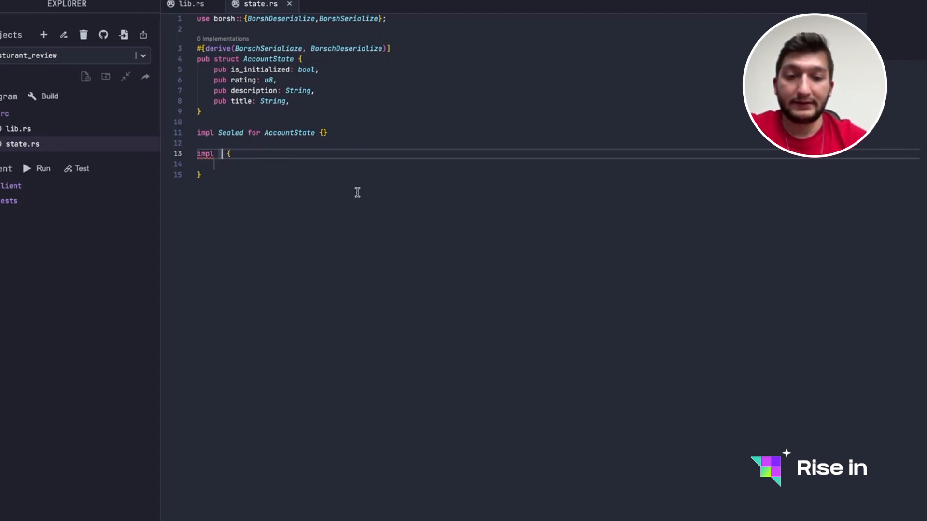
{"action": "type", "text": "IsInitialized"}
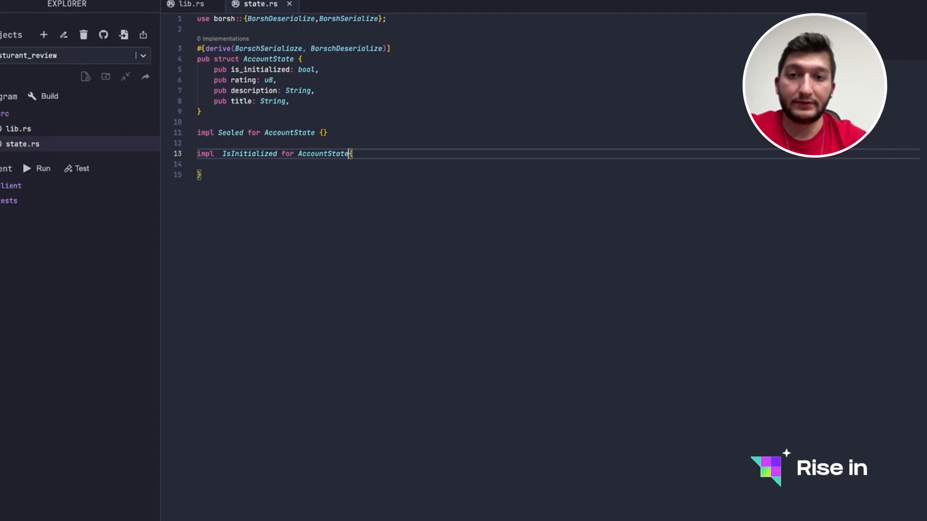
{"action": "type", "text": "fn is_initialized()"}
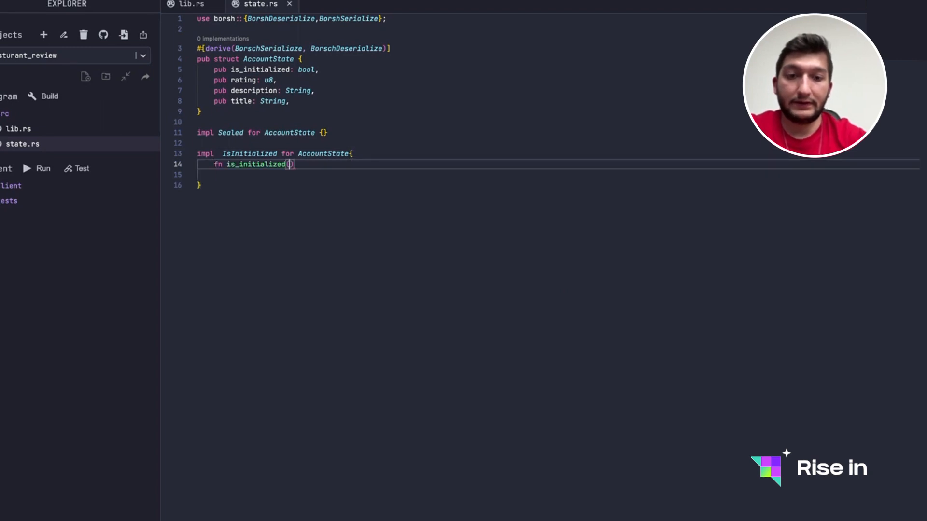
{"action": "type", "text": "&"}
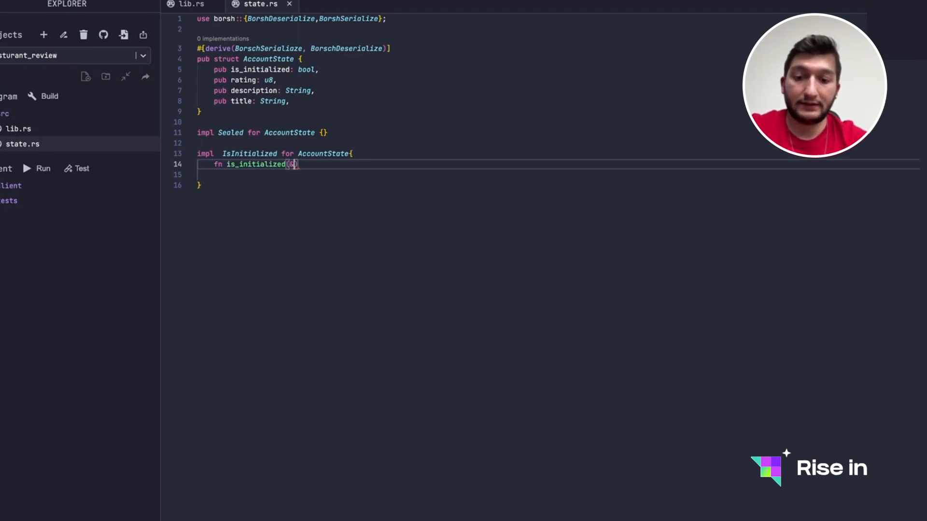
{"action": "type", "text": "&self"}
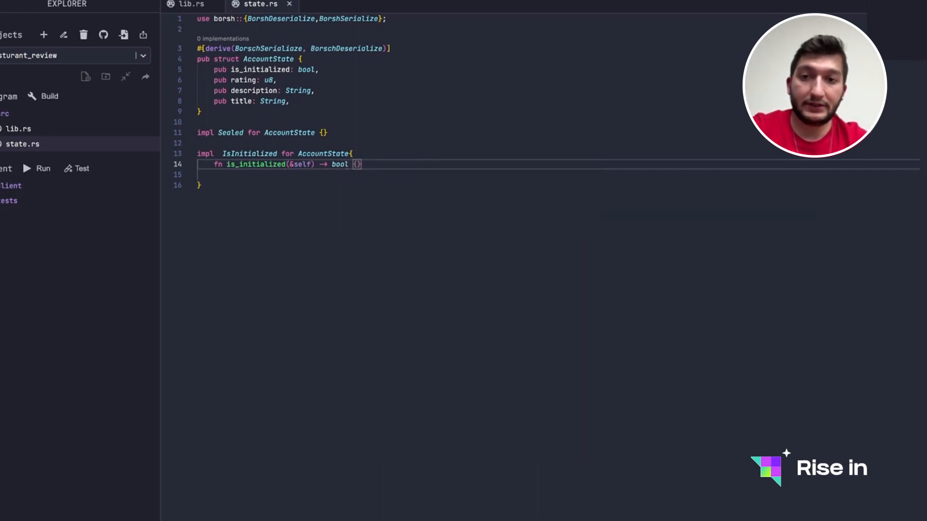
{"action": "type", "text": "self.is_initialized"}
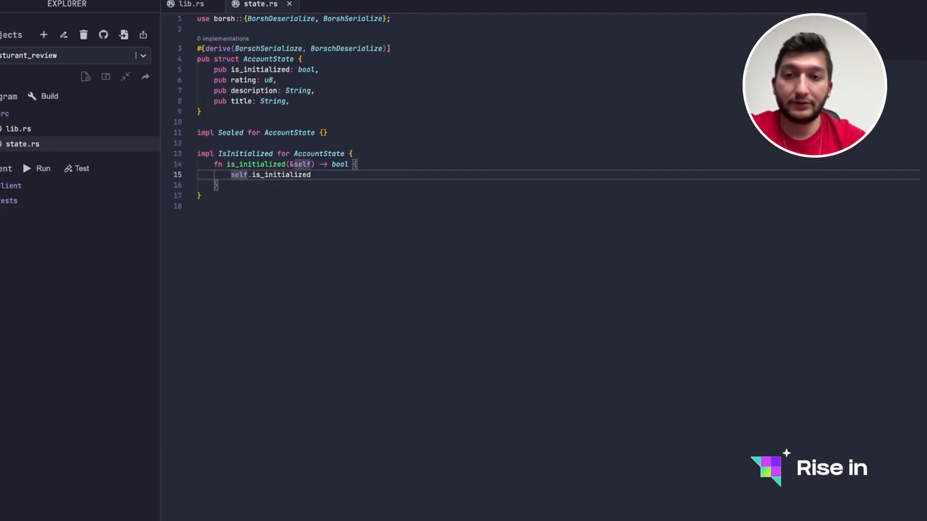
{"action": "mouse_move", "coordinate": [444, 289]}
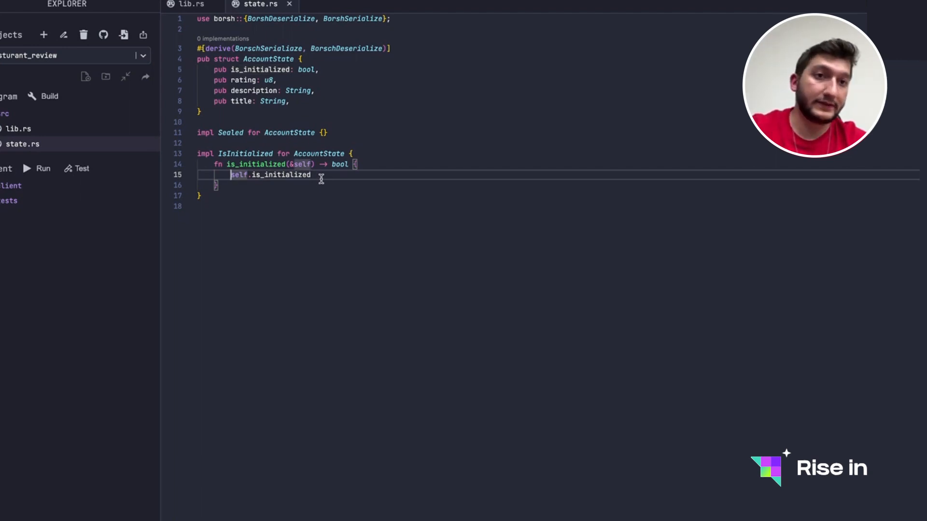
{"action": "scroll", "scroll_direction": "down", "scroll_amount": 3}
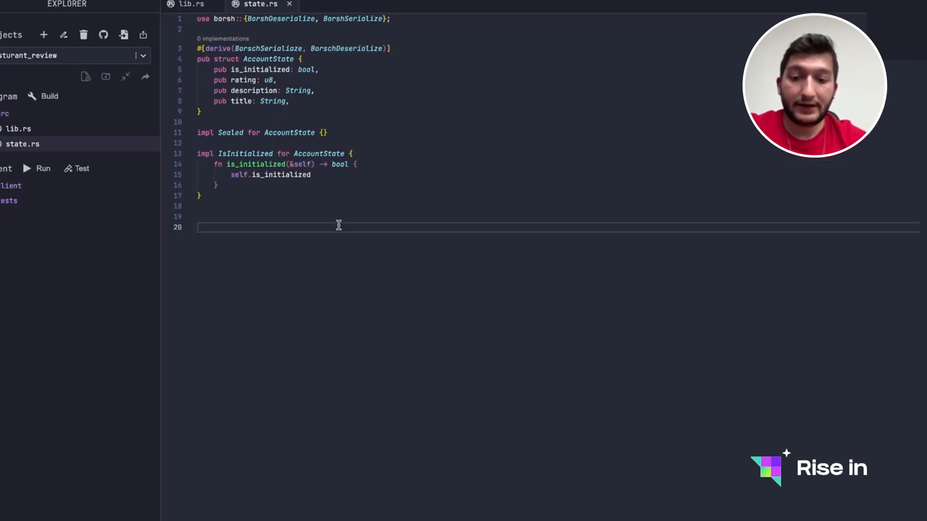
- Declare pub enum ReviewError deriving Debug and Error
{"action": "type", "text": "#der"}
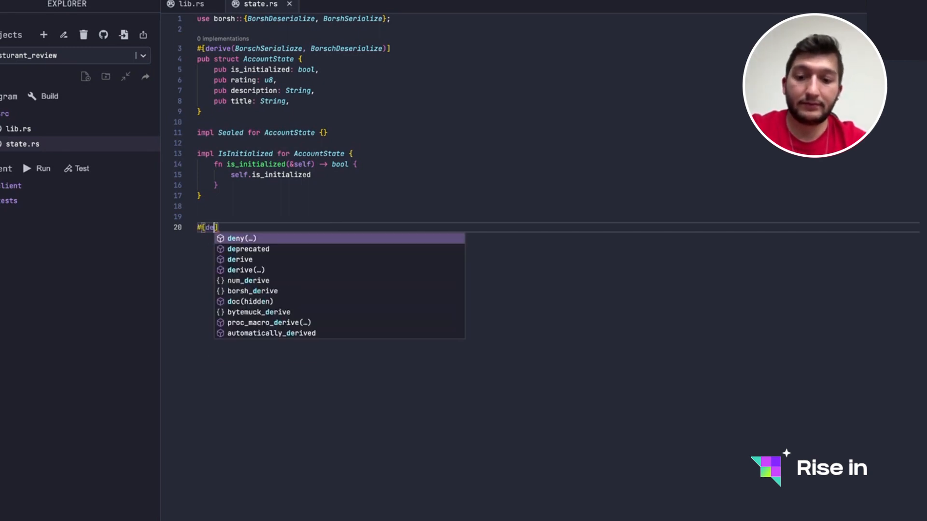
{"action": "type", "text": "derive(Debug)"}
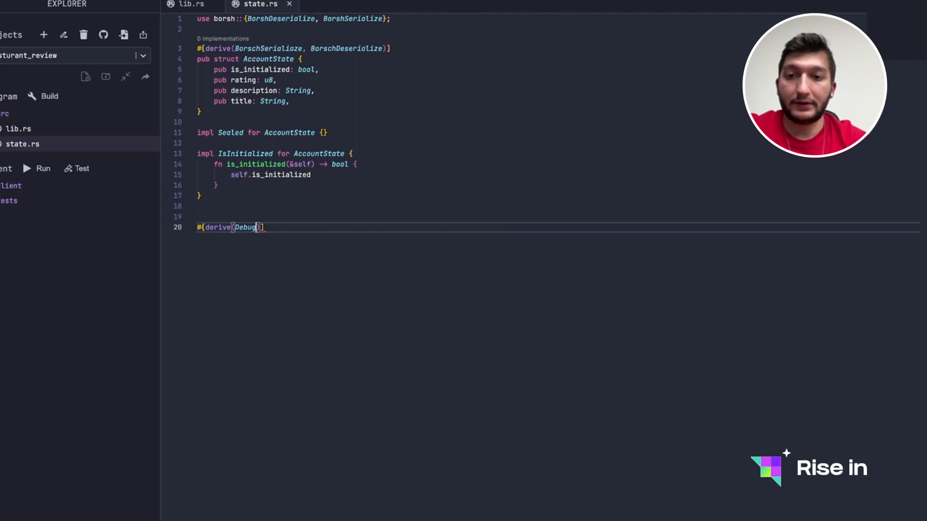
{"action": "type", "text": ",Error"}
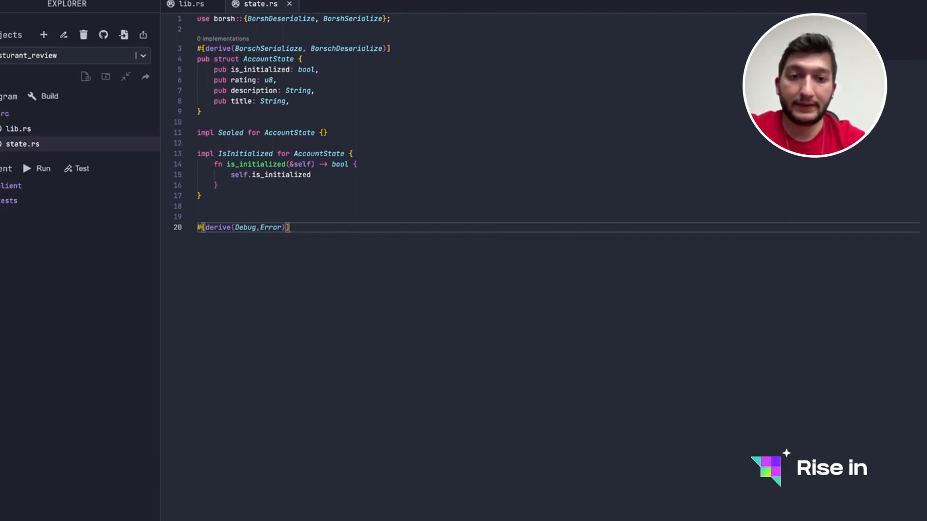
{"action": "type", "text": "pub enum ReviewError {"}
{"action": "type", "text": "#["}
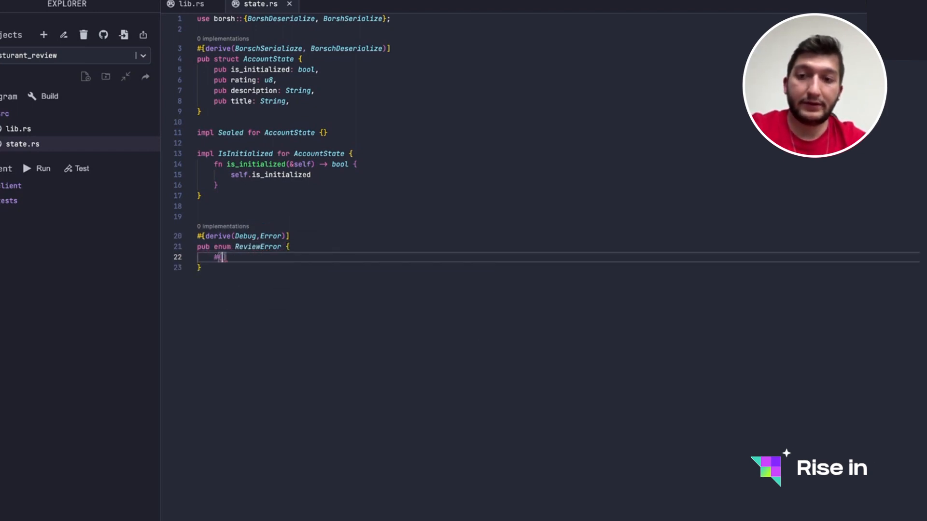
{"action": "type", "text": "re"}
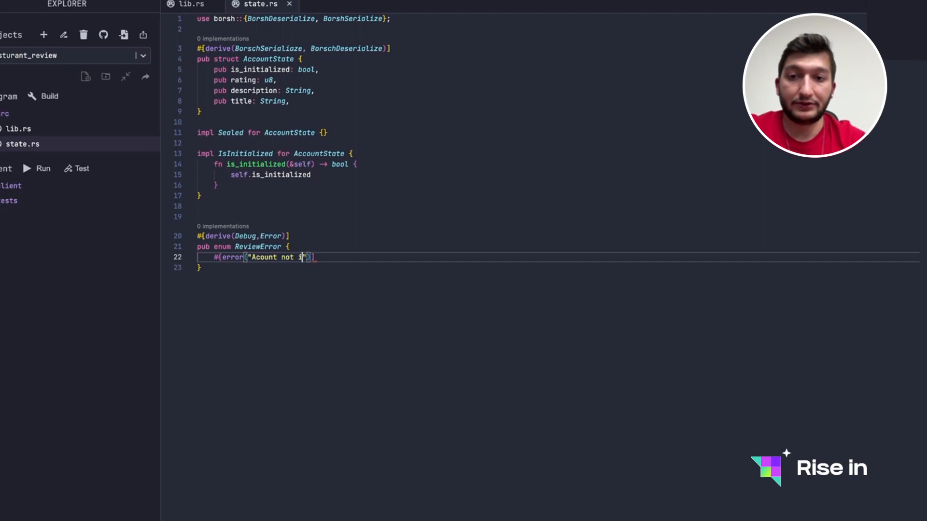
- Add the UninitializedAccount variant with the "Acount not initialized" error message
{"action": "type", "text": "nitil"}
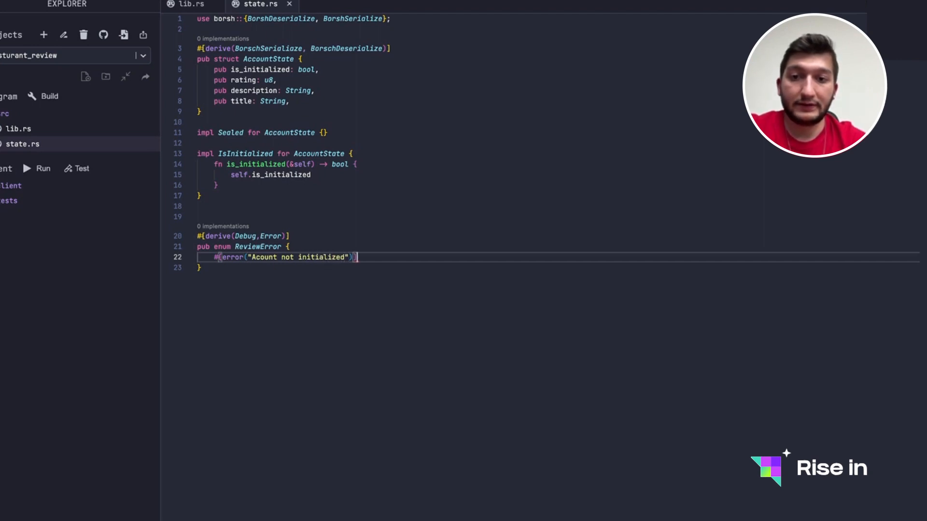
{"action": "type", "text": "u"}
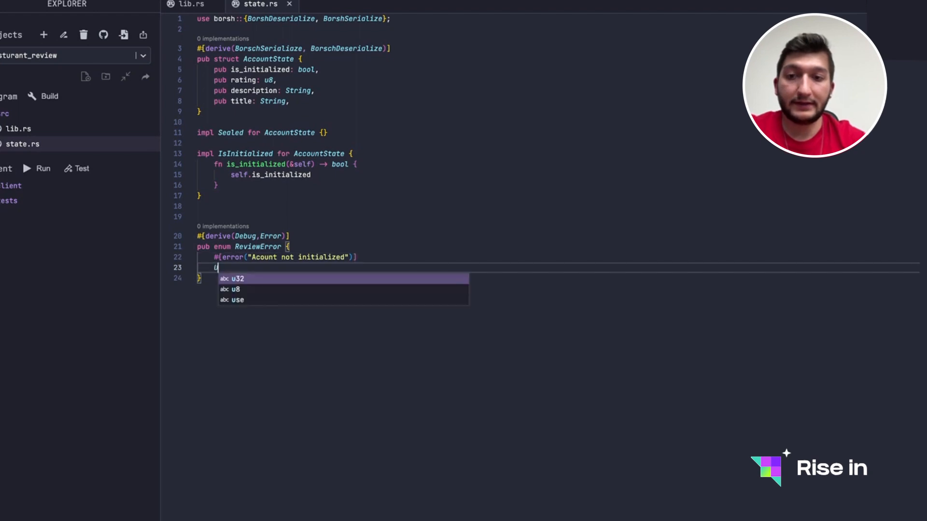
{"action": "type", "text": "ni"}
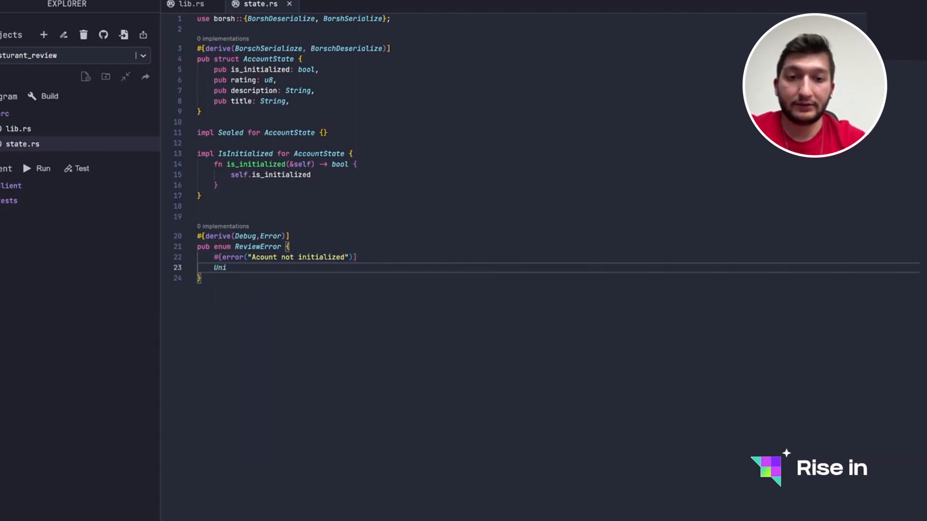
{"action": "type", "text": "nitialized"}
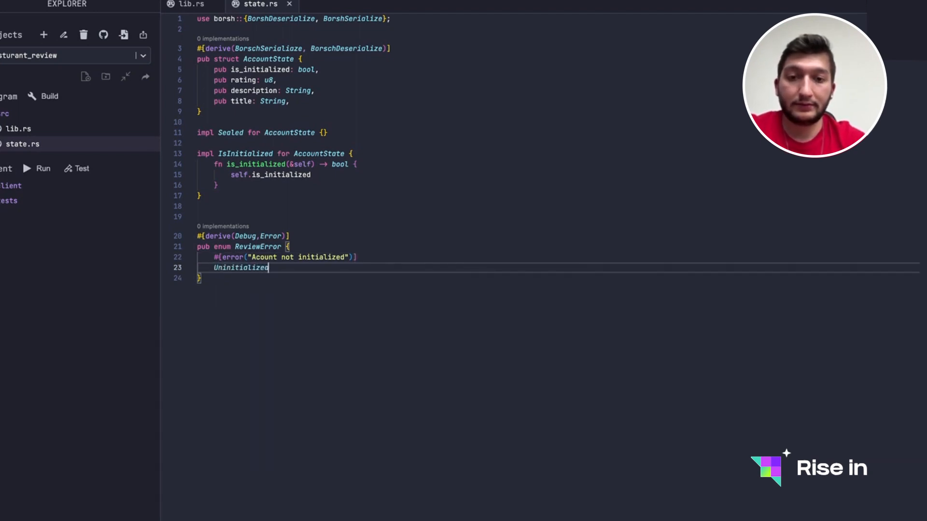
{"action": "type", "text": "Account,"}
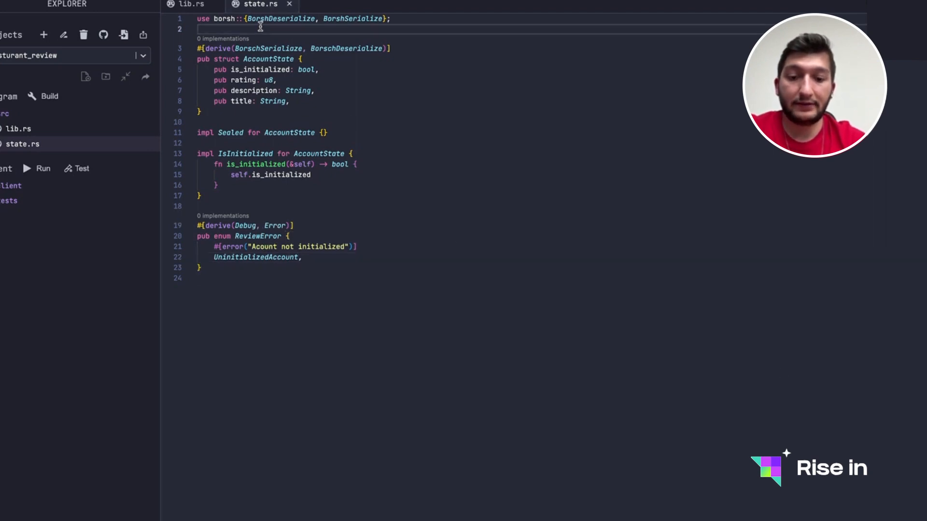
- Import thiserror::Error and solana_program::program_pack::{IsInitialized, Sealed}
{"action": "type", "text": "use thiserror::"}
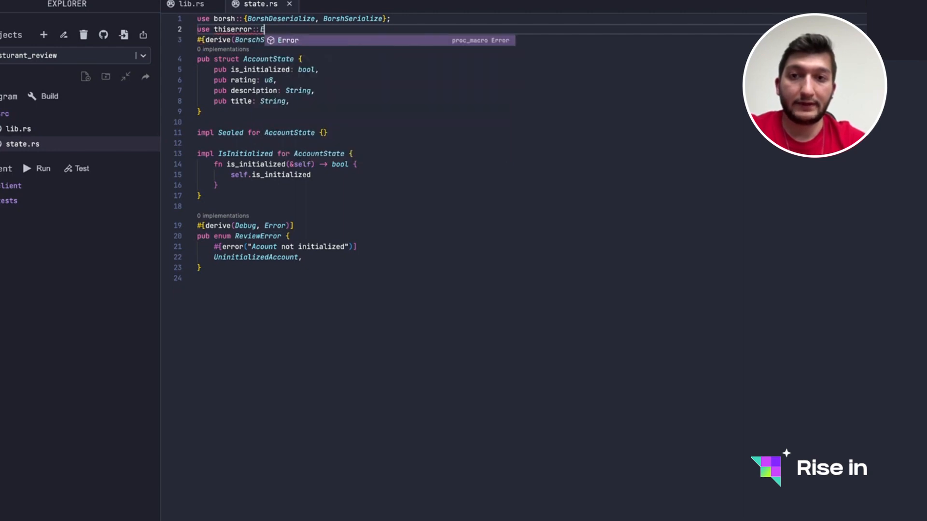
{"action": "type", "text": "Error;"}
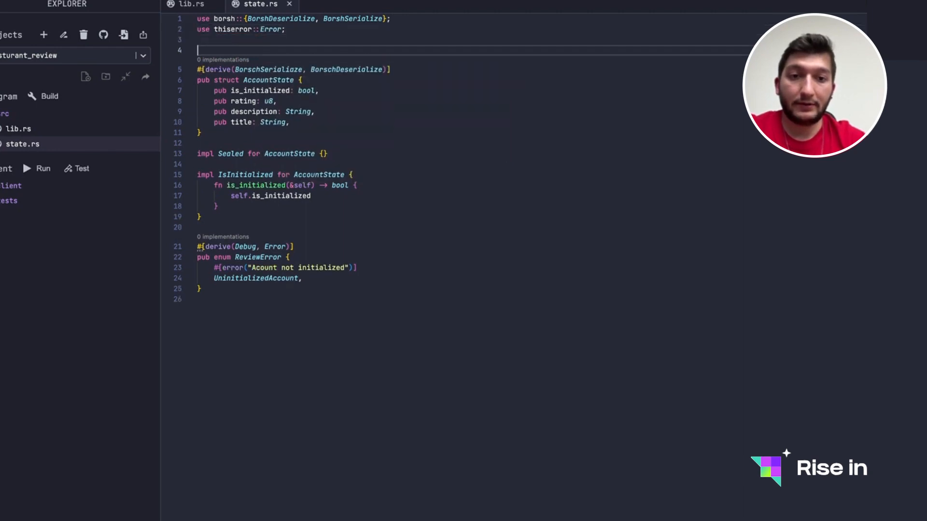
{"action": "type", "text": "use"}
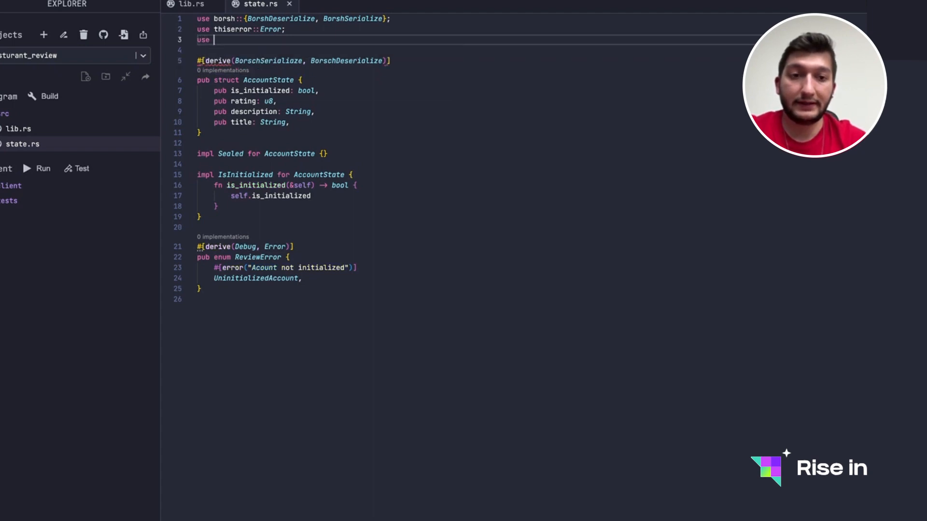
{"action": "type", "text": "solana_program::"}
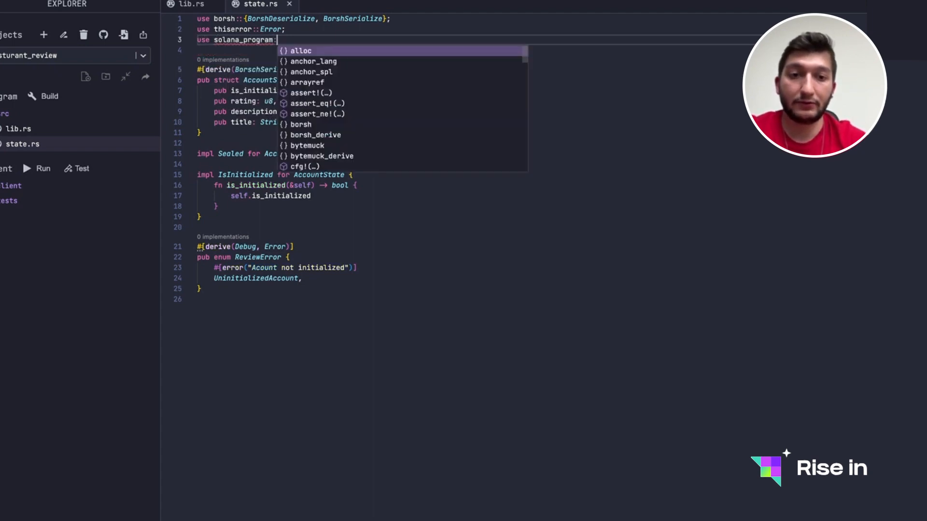
{"action": "type", "text": "pr"}
{"action": "left_click", "coordinate": [475, 50]}
{"action": "type", "text": "use"}
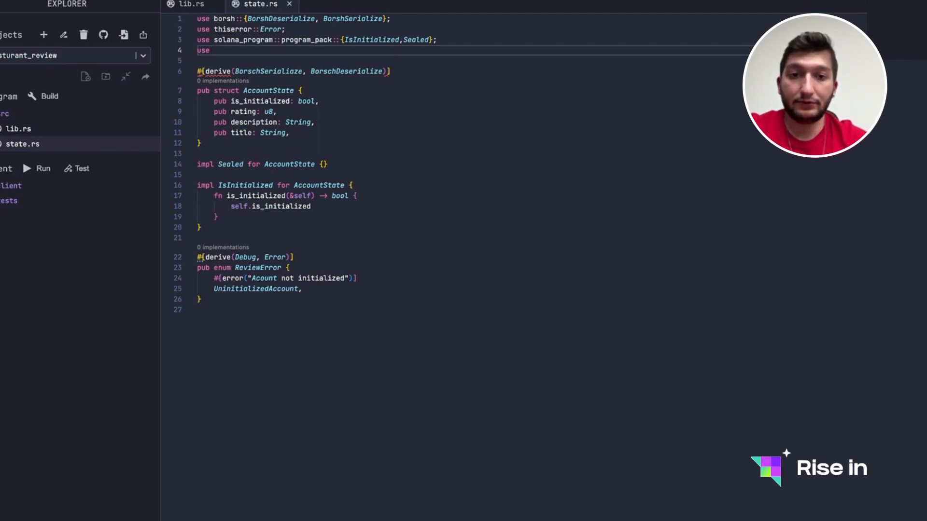
- Import solana_program::program_error::ProgramError
{"action": "type", "text": "solana_program::"}
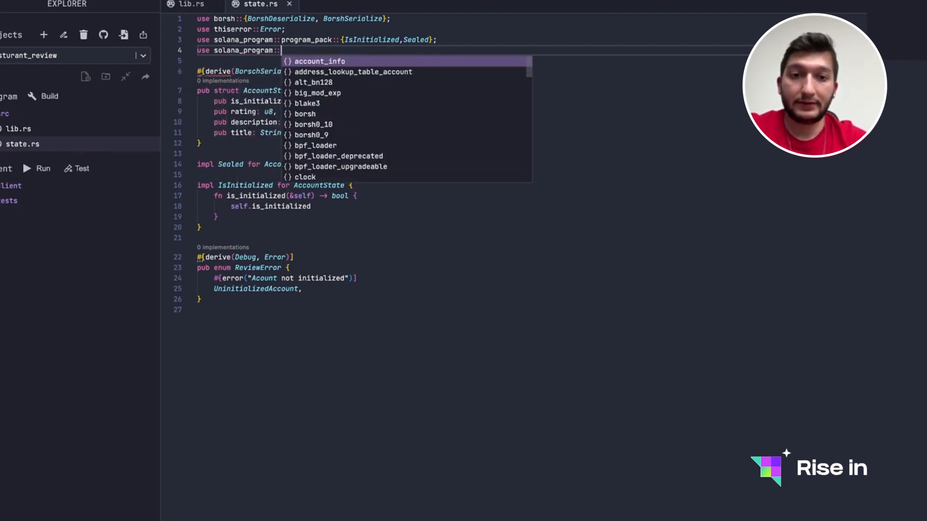
{"action": "type", "text": "program_error"}
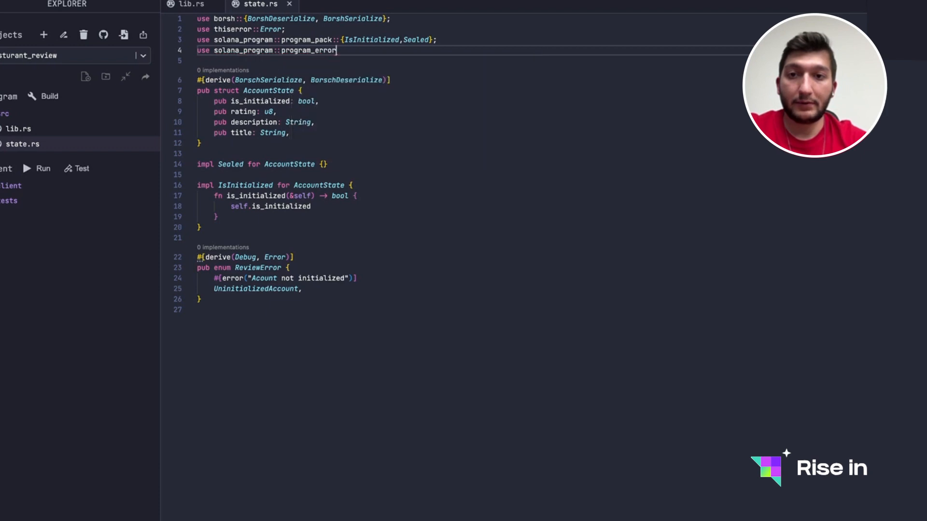
{"action": "type", "text": "::P"}
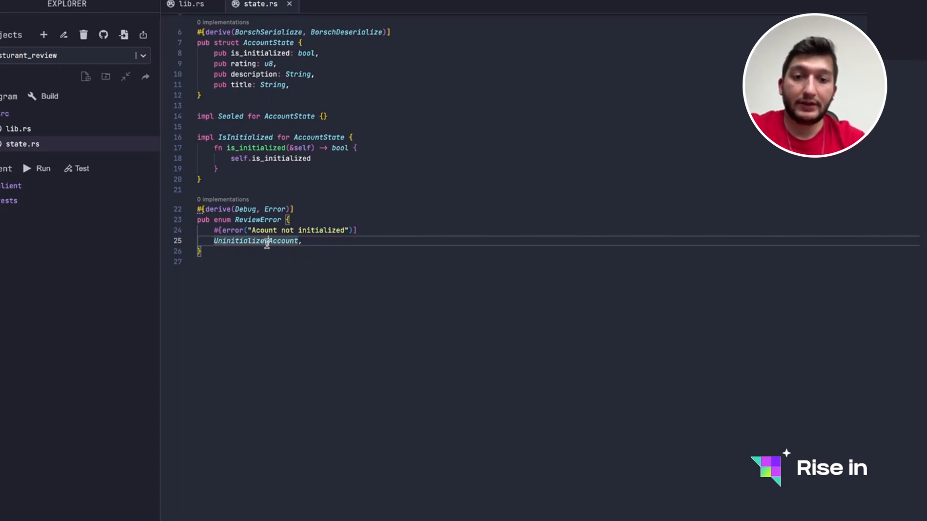
- Duplicate the first variant into InvalidRating with "Rating greater than 10 or less than 1"
{"action": "left_click_drag", "start_coordinate": [215, 229], "coordinate": [301, 242]}
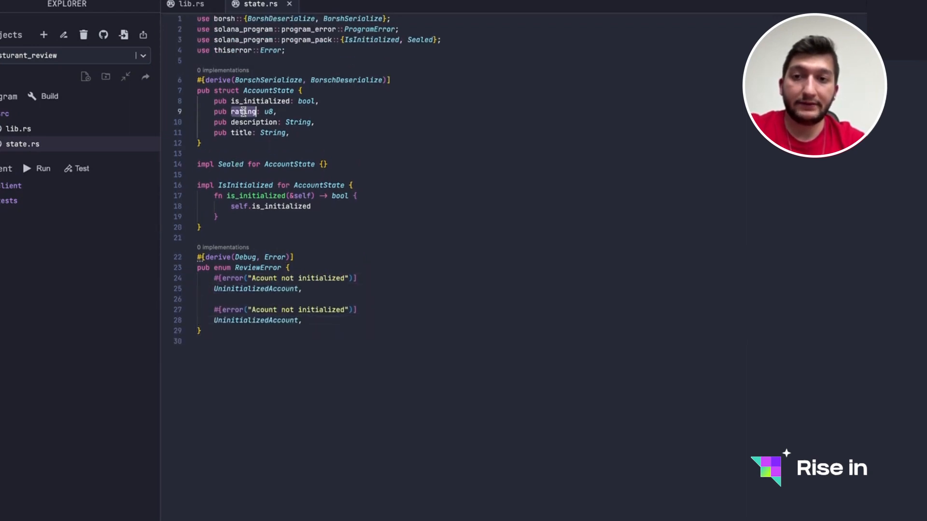
{"action": "scroll", "scroll_direction": "down", "scroll_amount": 3}
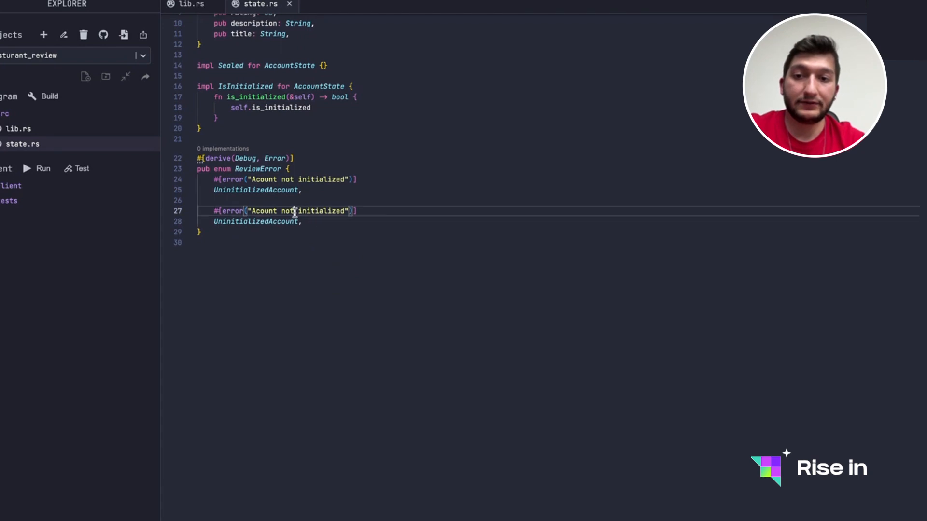
{"action": "double_click", "coordinate": [299, 212]}
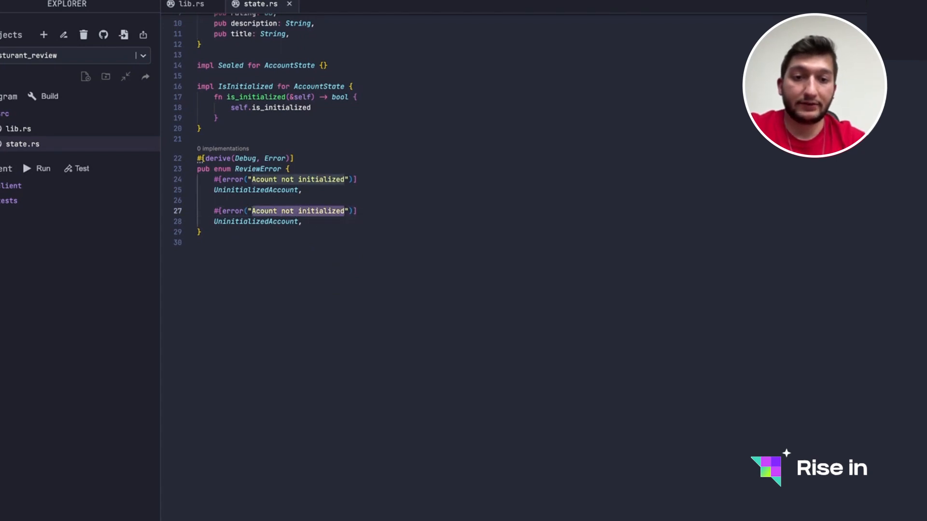
{"action": "type", "text": "Rati"}
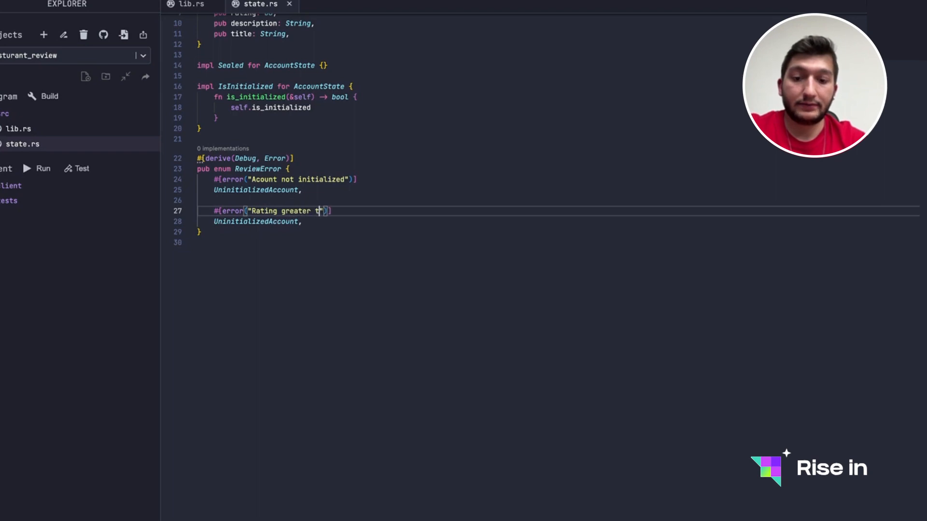
{"action": "type", "text": "than 1"}
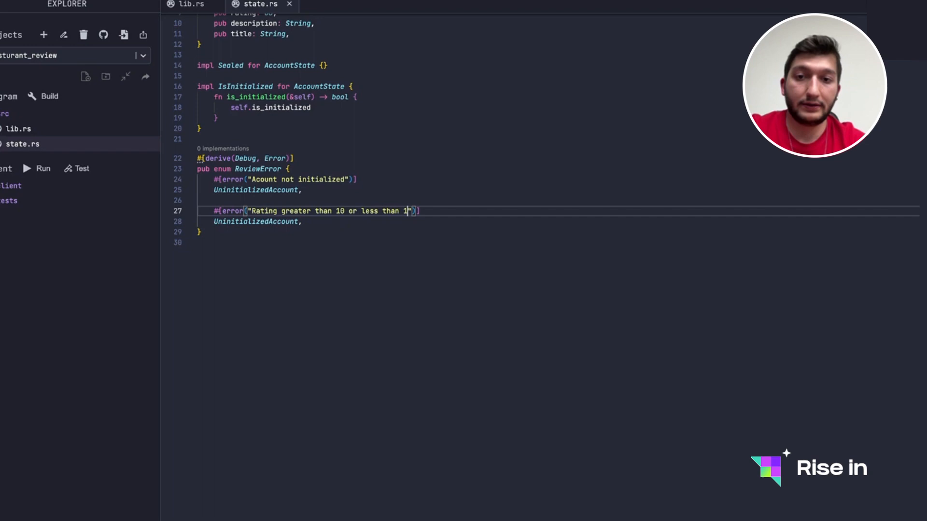
{"action": "type", "text": "InvalidRating,"}
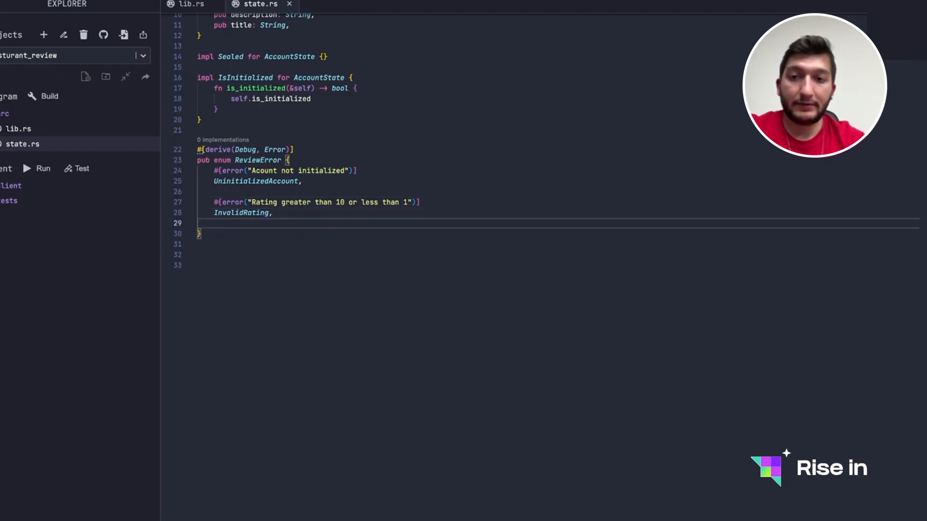
- Add an InvalidPDA variant with the "PDA Error" message
{"action": "type", "text": "#[error(\"Acount not initialized\")]"}
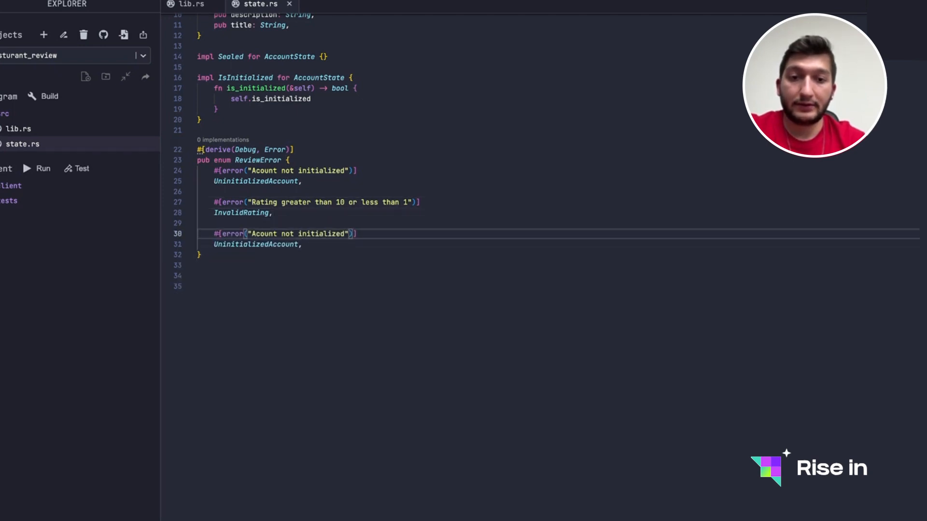
{"action": "double_click", "coordinate": [263, 233]}
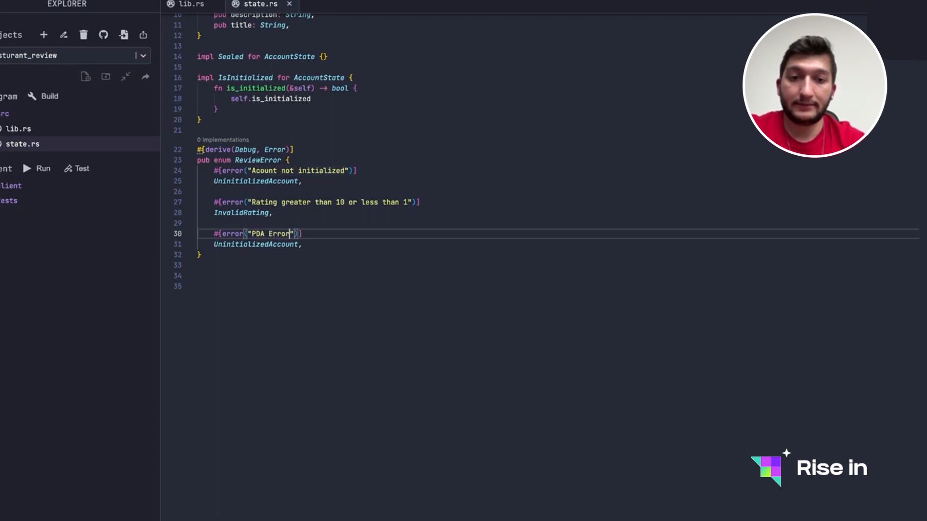
{"action": "type", "text": "InvalidRating"}
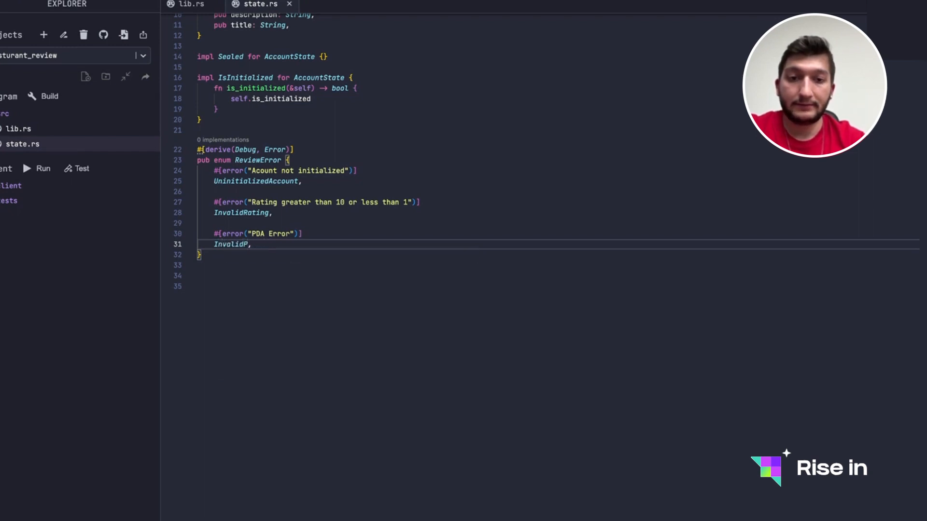
{"action": "type", "text": "DA"}
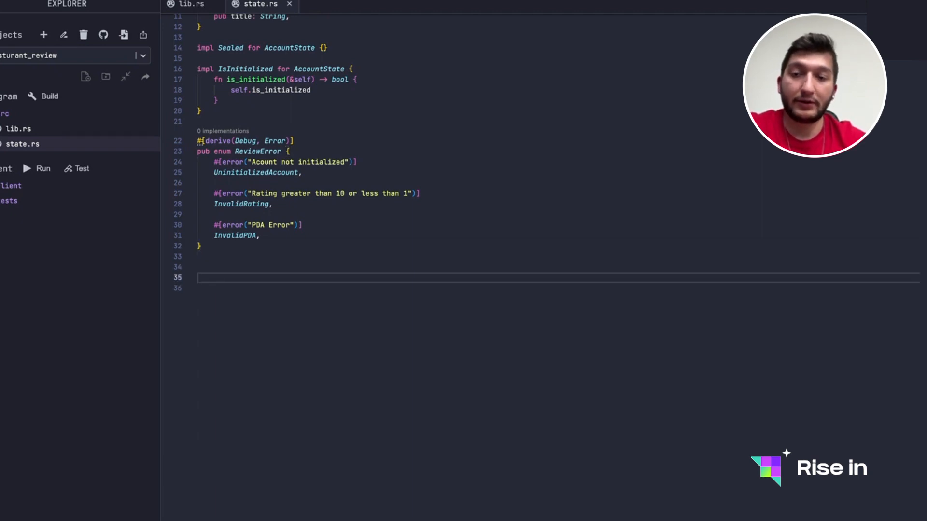
- Implement From<ReviewError> for ProgramError with fn from(e) returning ProgramError::Custom(e as u32)
{"action": "type", "text": "impl"}
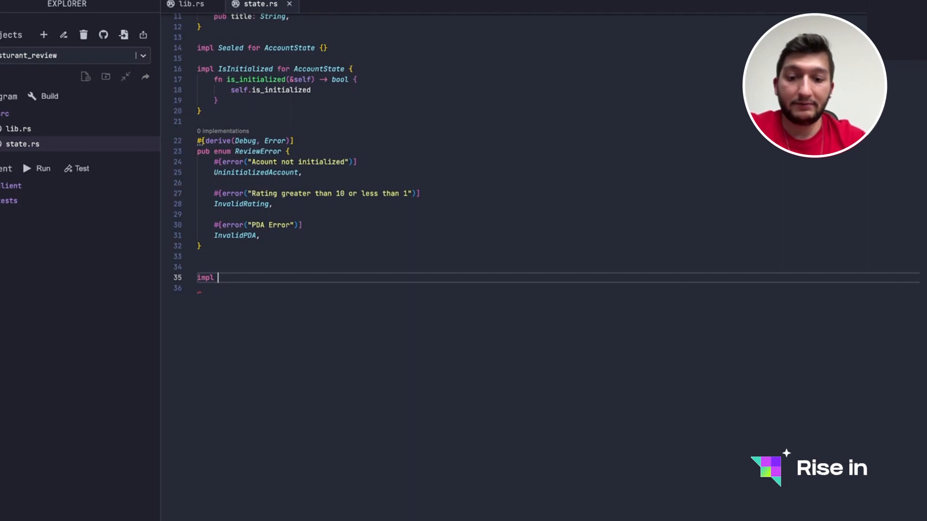
{"action": "type", "text": "From<>"}
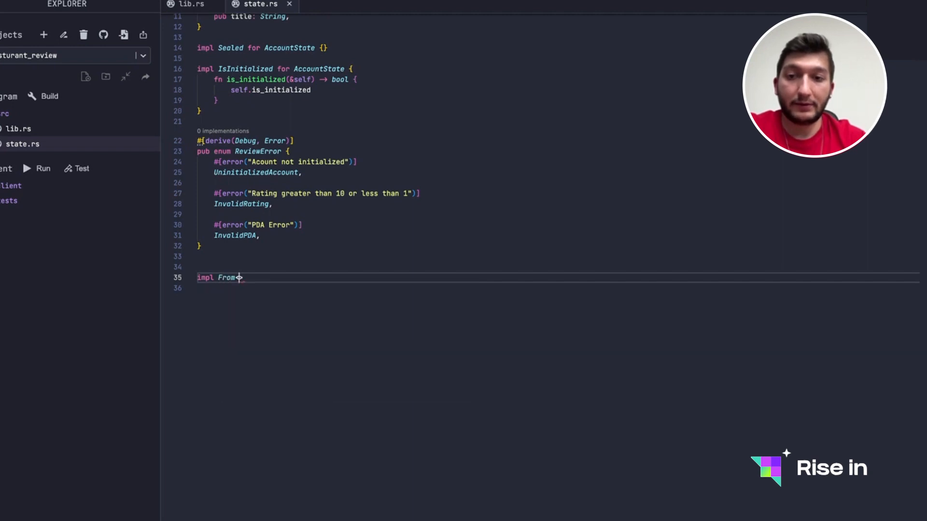
{"action": "type", "text": "<ReviewError> for ProgramError {"}
{"action": "left_click", "coordinate": [558, 288]}
{"action": "type", "text": "fn from"}
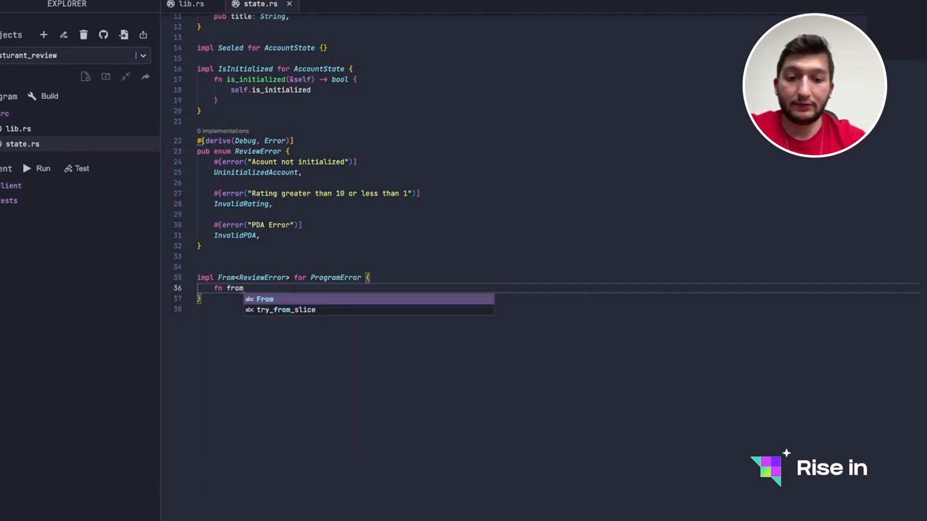
{"action": "type", "text": "(e:"}
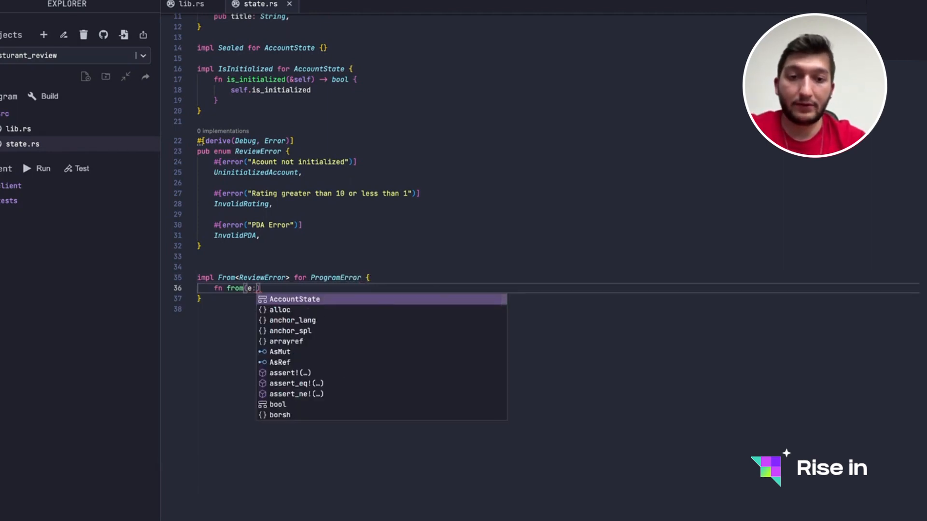
{"action": "type", "text": "ReviewError"}
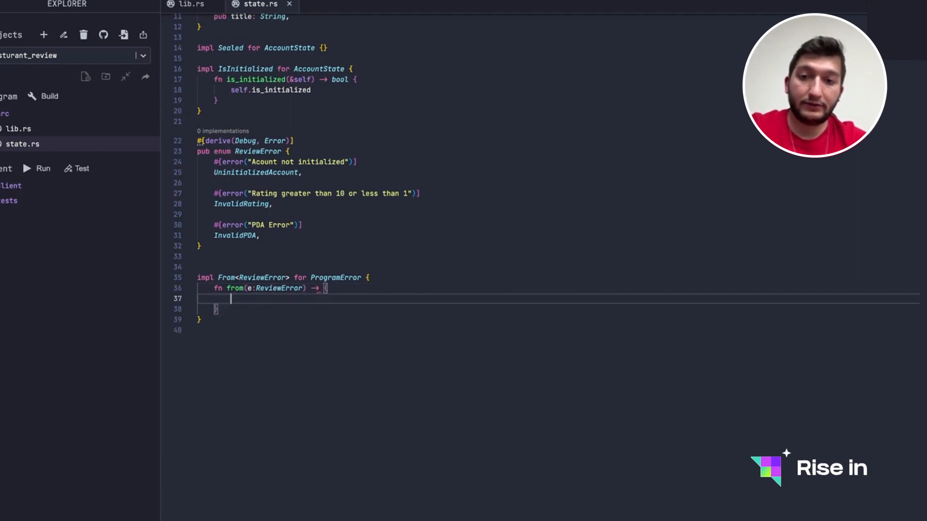
{"action": "type", "text": "S"}
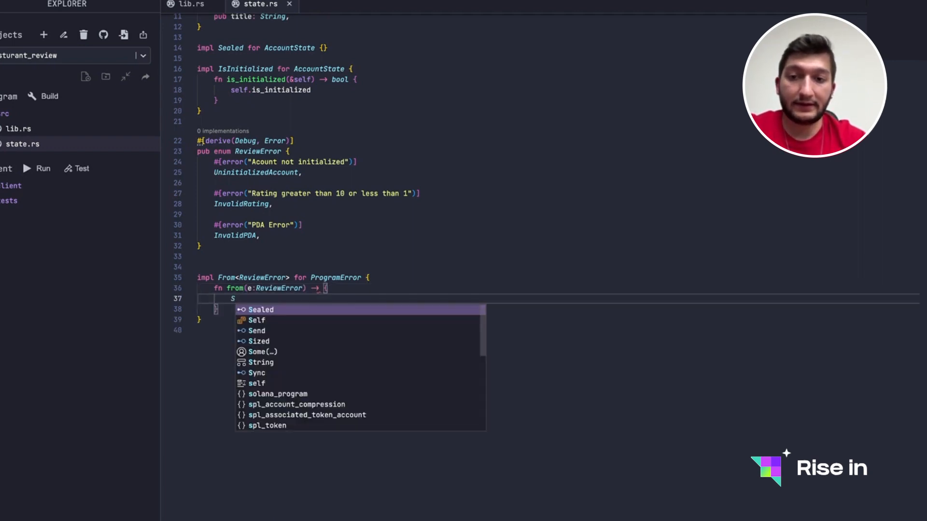
{"action": "type", "text": "elf"}
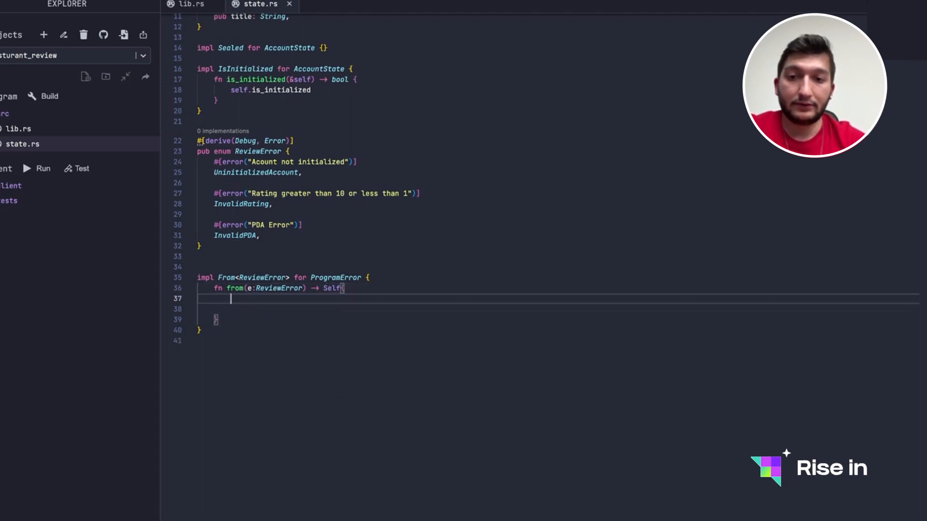
{"action": "type", "text": "ProgramError::Custom(e as u32"}
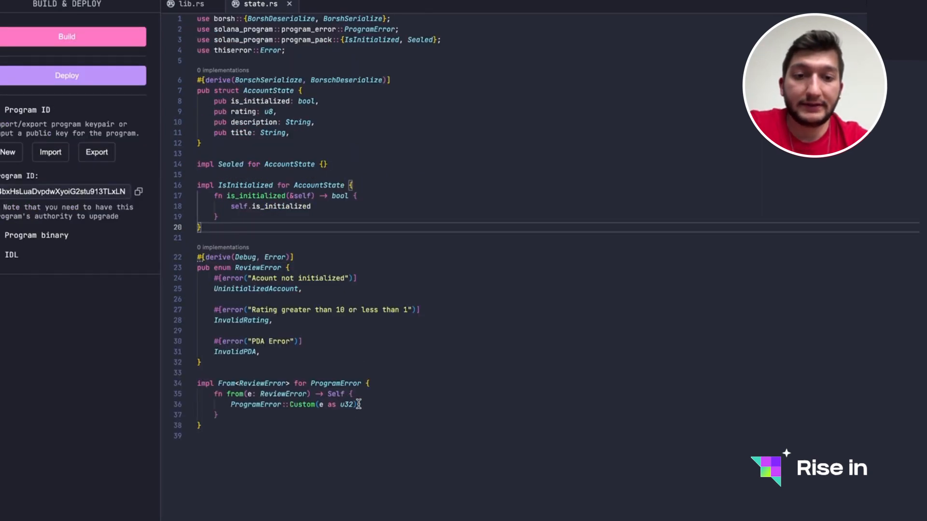
{"action": "mouse_move", "coordinate": [327, 300]}
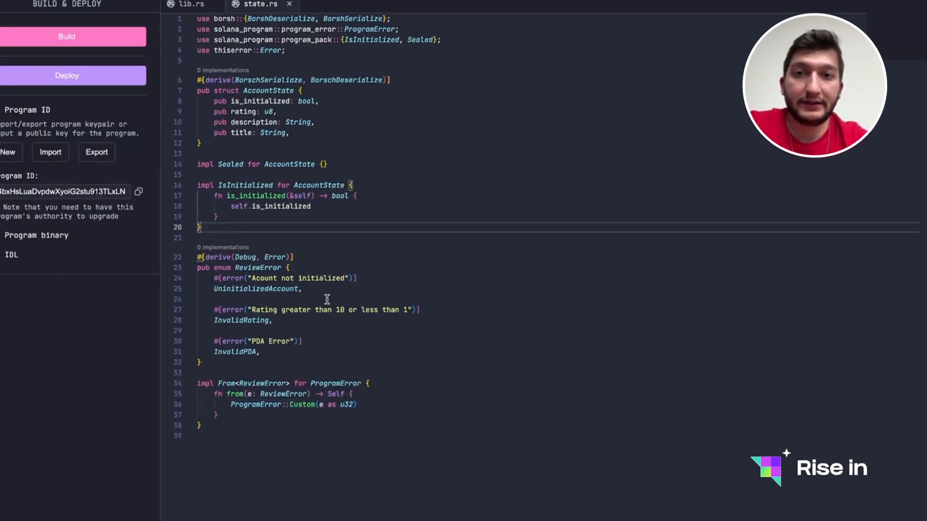
{"action": "double_click", "coordinate": [267, 90]}
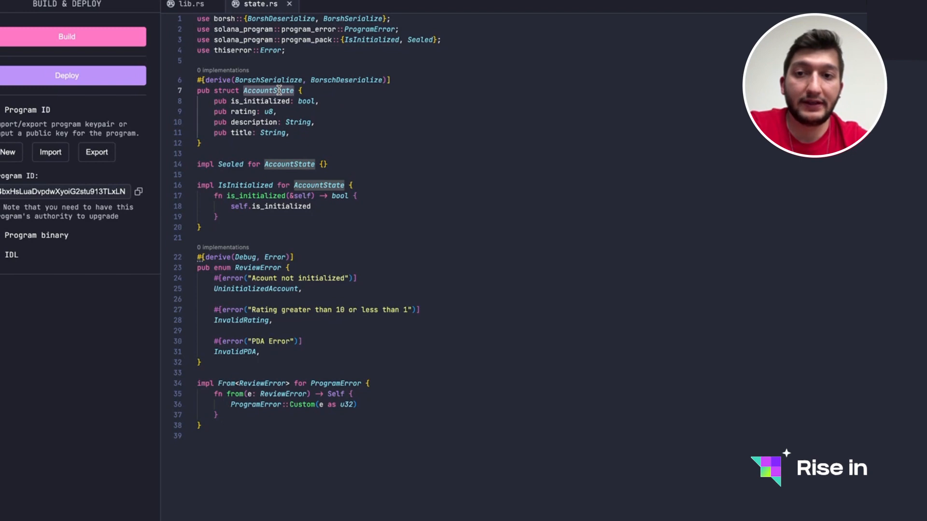